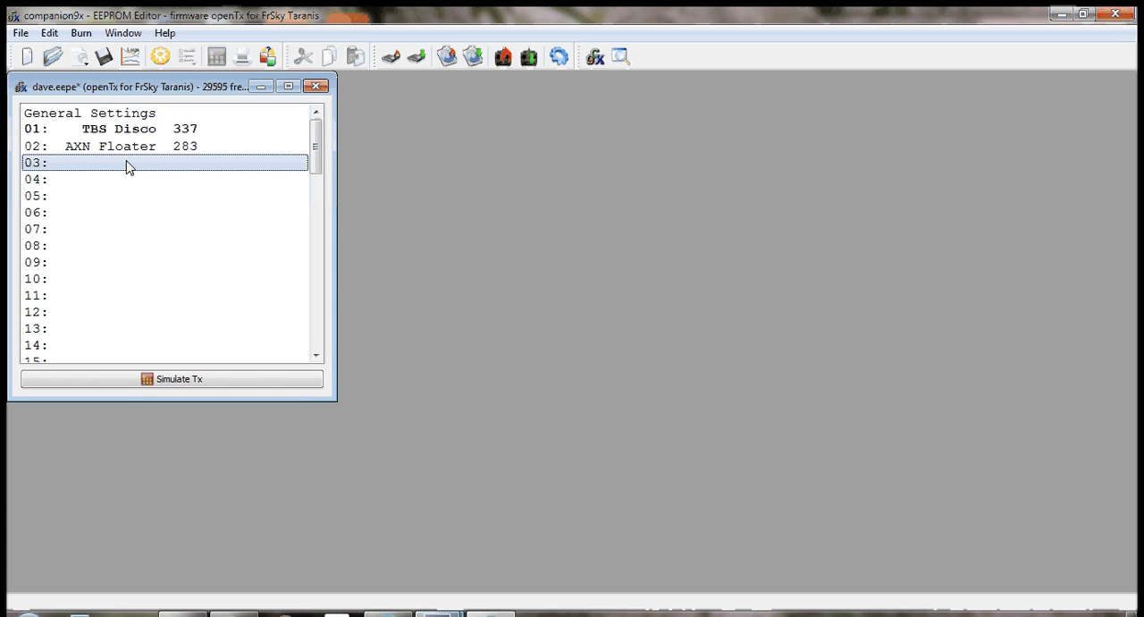
Step: Select the empty model slot 03 in the Taranis EEPROM list to start the wizard
right_click(129, 163)
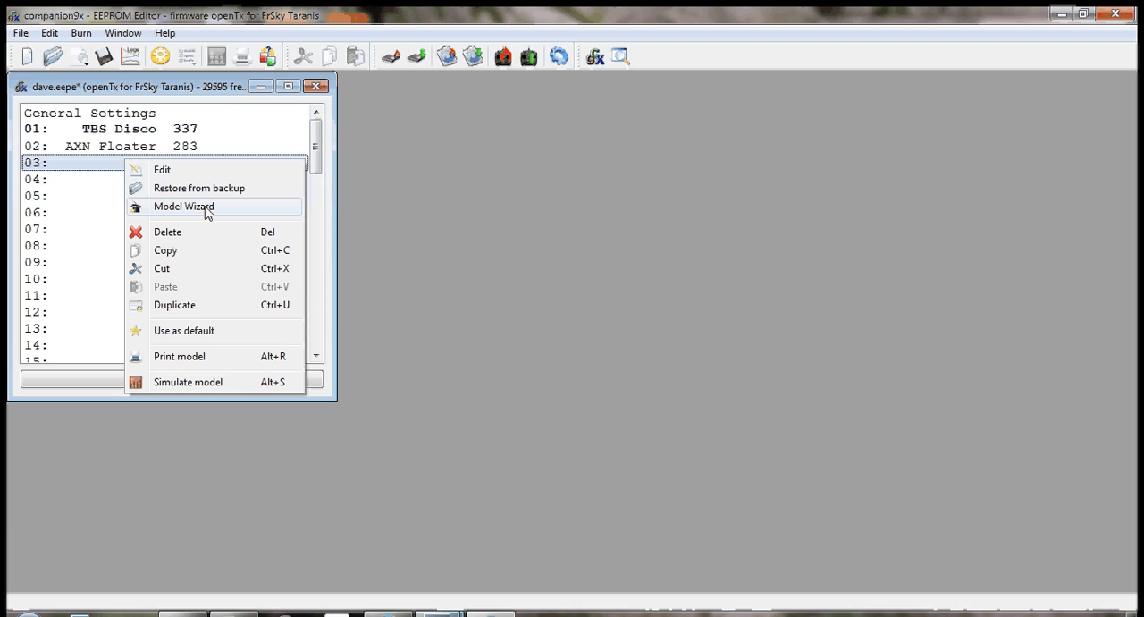
mouse_move(213, 211)
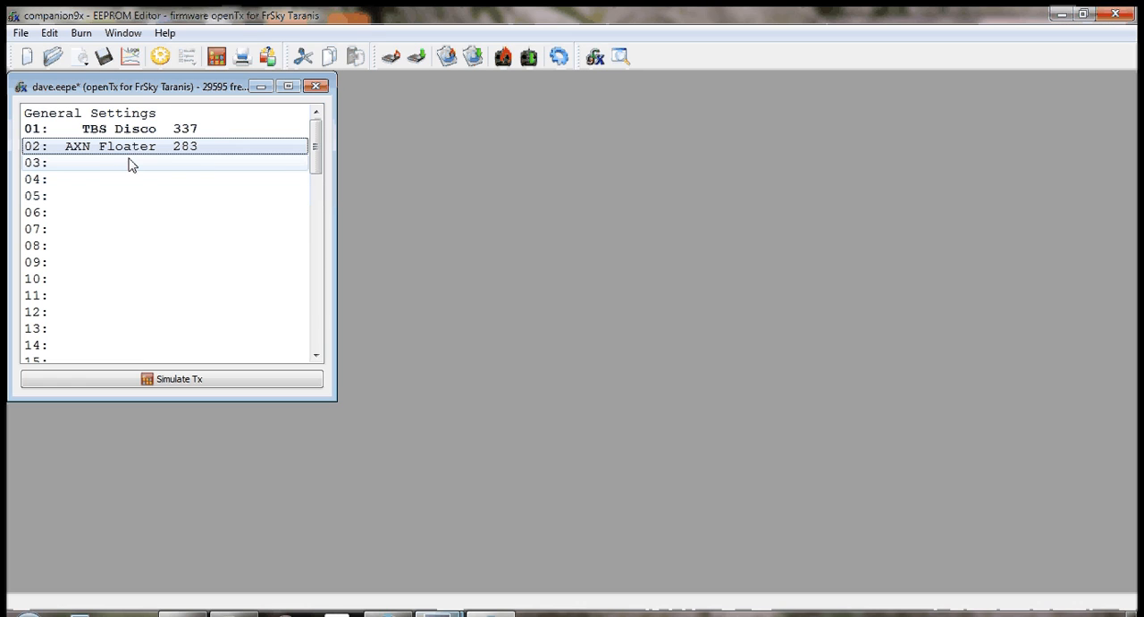
left_click(129, 162)
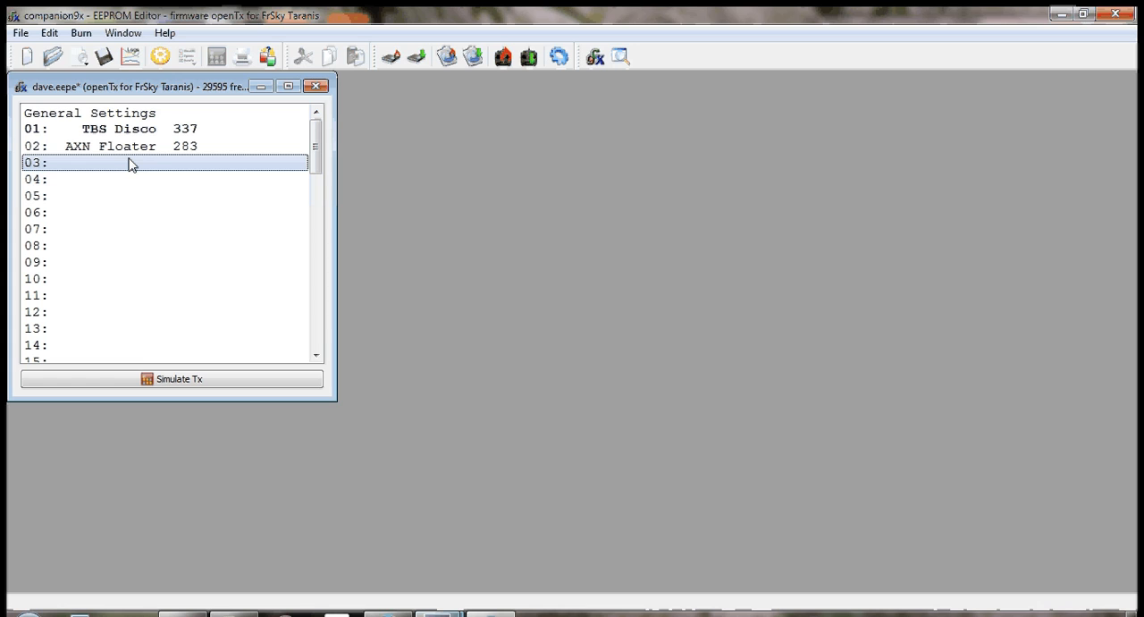
mouse_move(193, 209)
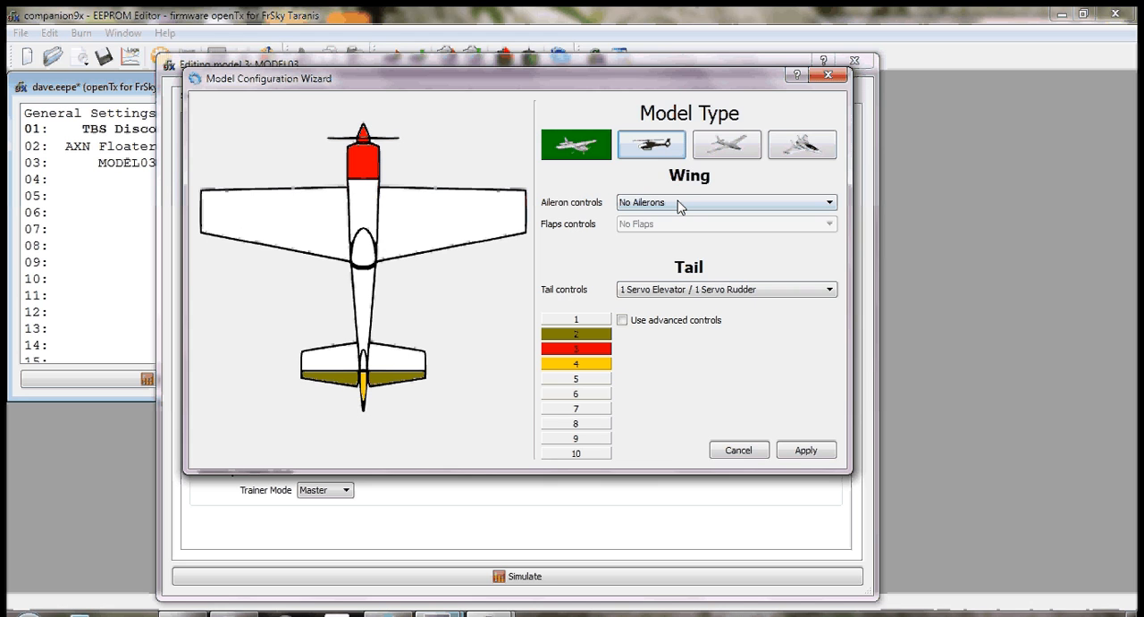
Step: Apply the airplane wizard with 1-servo ailerons, overwriting slot 03 as MODEL03
left_click(724, 200)
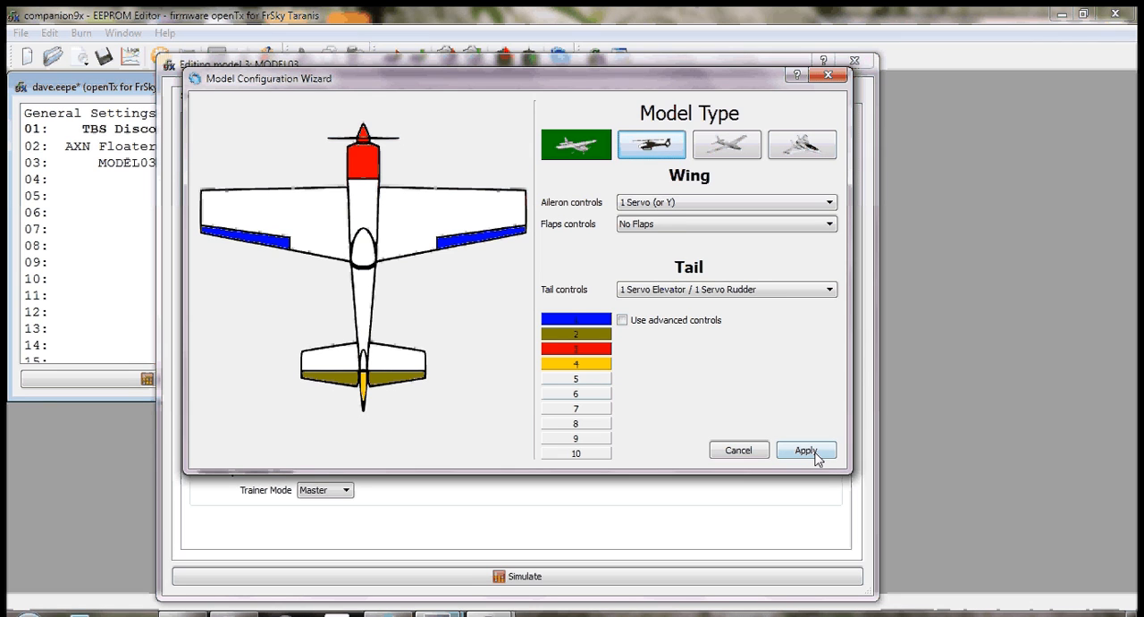
left_click(804, 451)
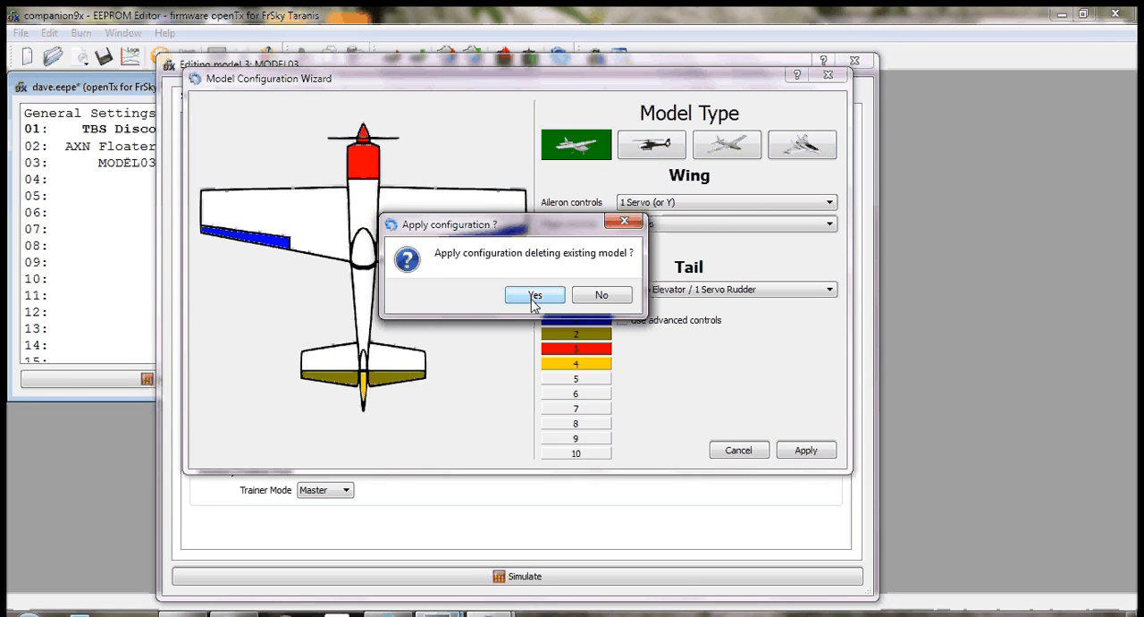
left_click(533, 293)
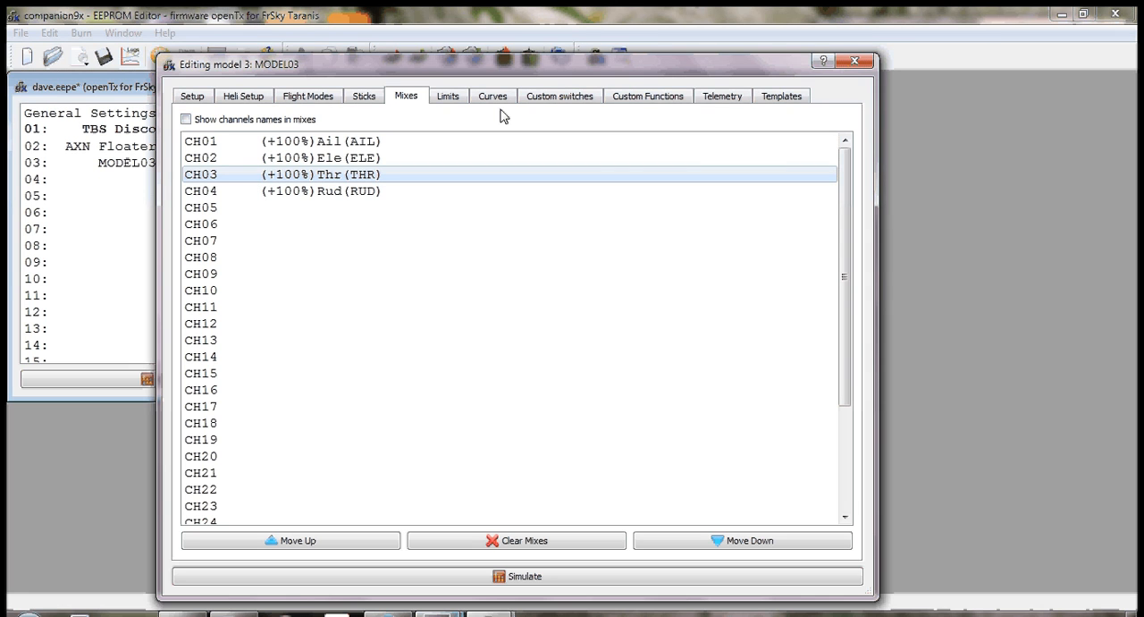
Step: Make Curve 2 a 3-point curve with all points at -100
left_click(494, 97)
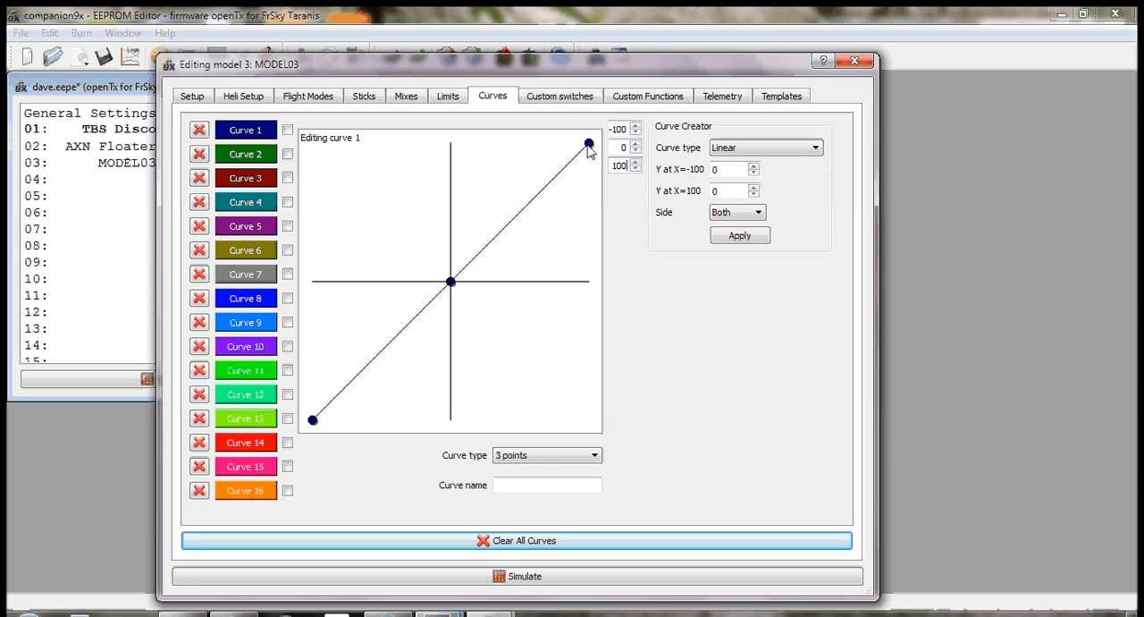
left_click(245, 154)
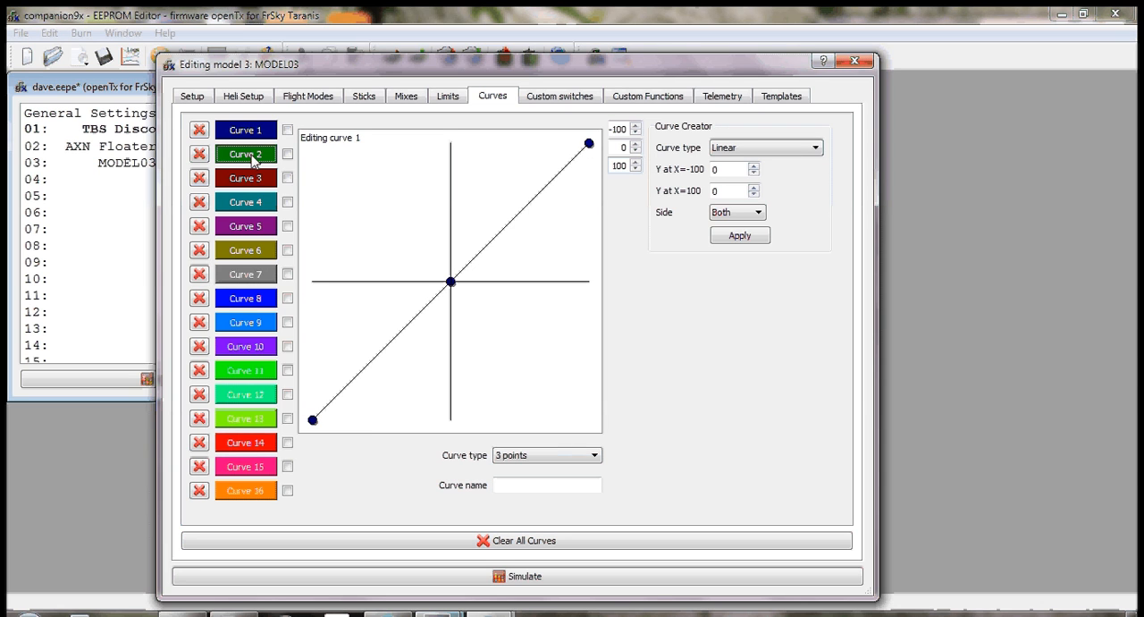
left_click(245, 154)
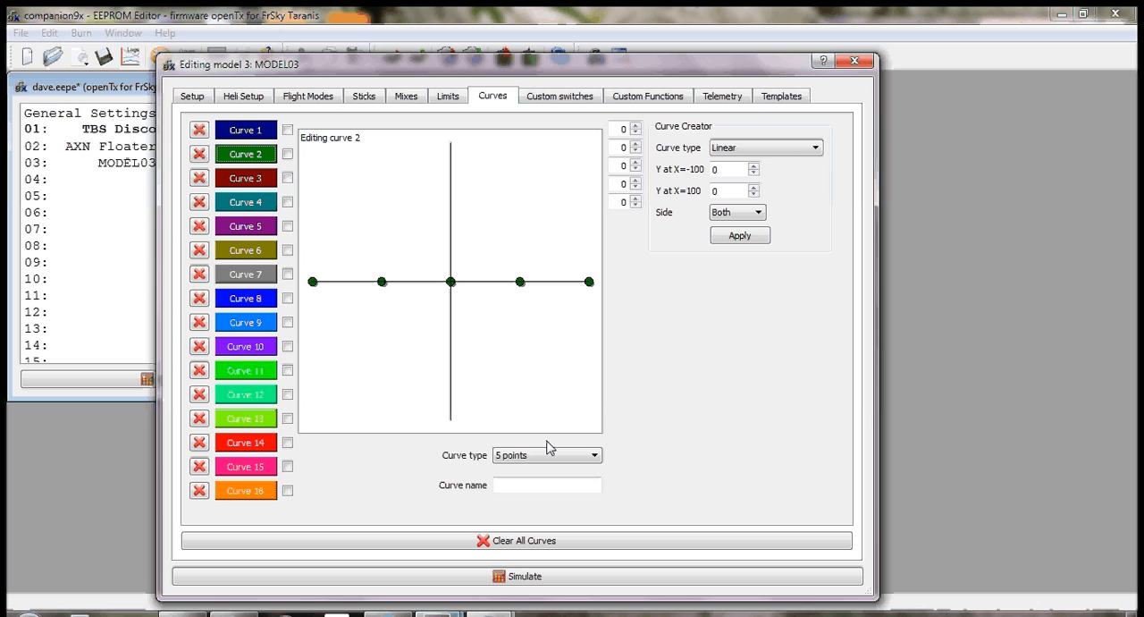
left_click(545, 454)
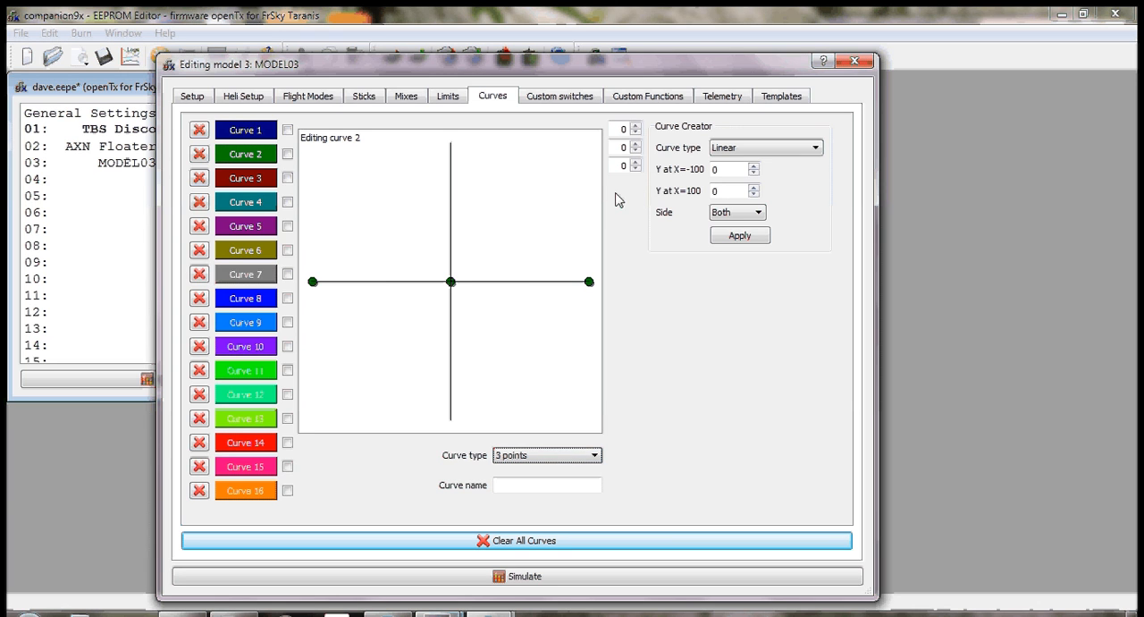
left_click(622, 129)
type("-100")
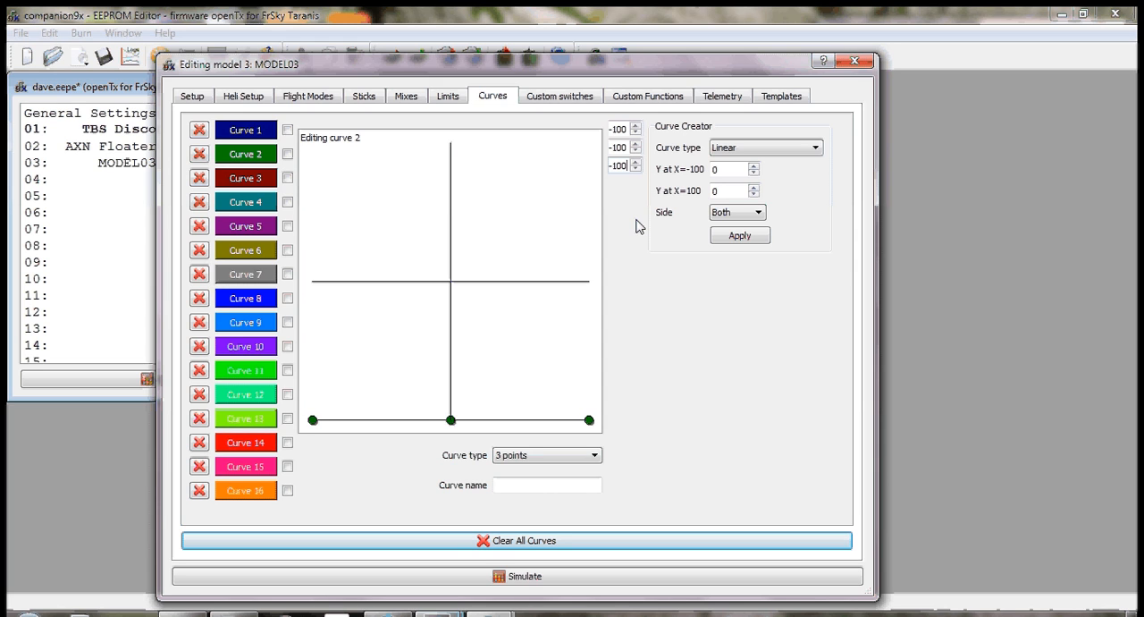
mouse_move(581, 257)
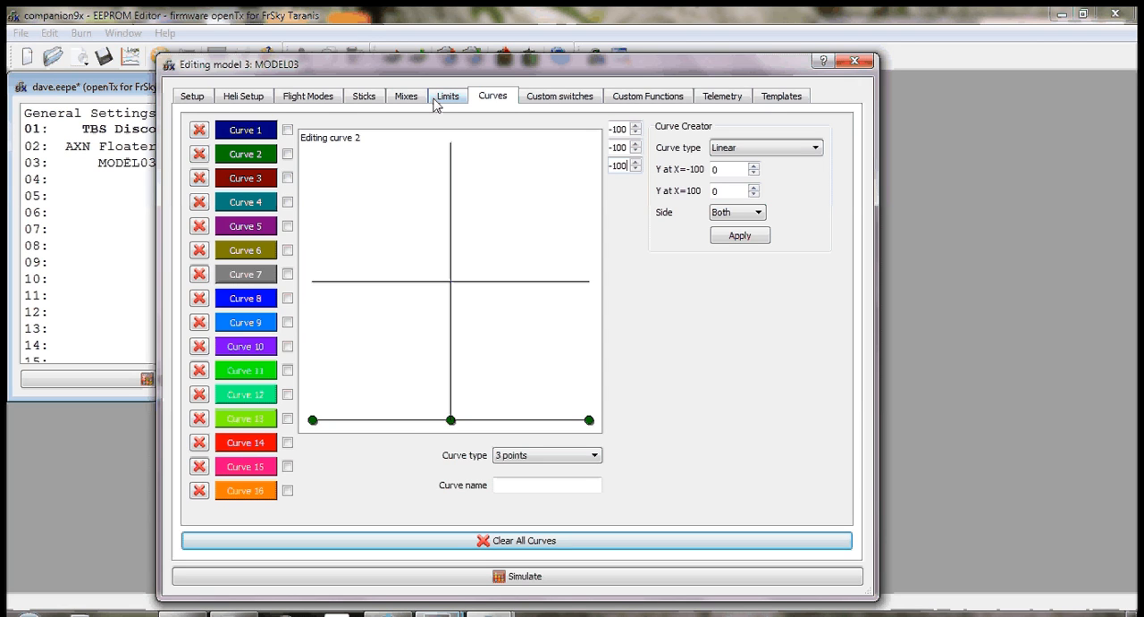
mouse_move(410, 104)
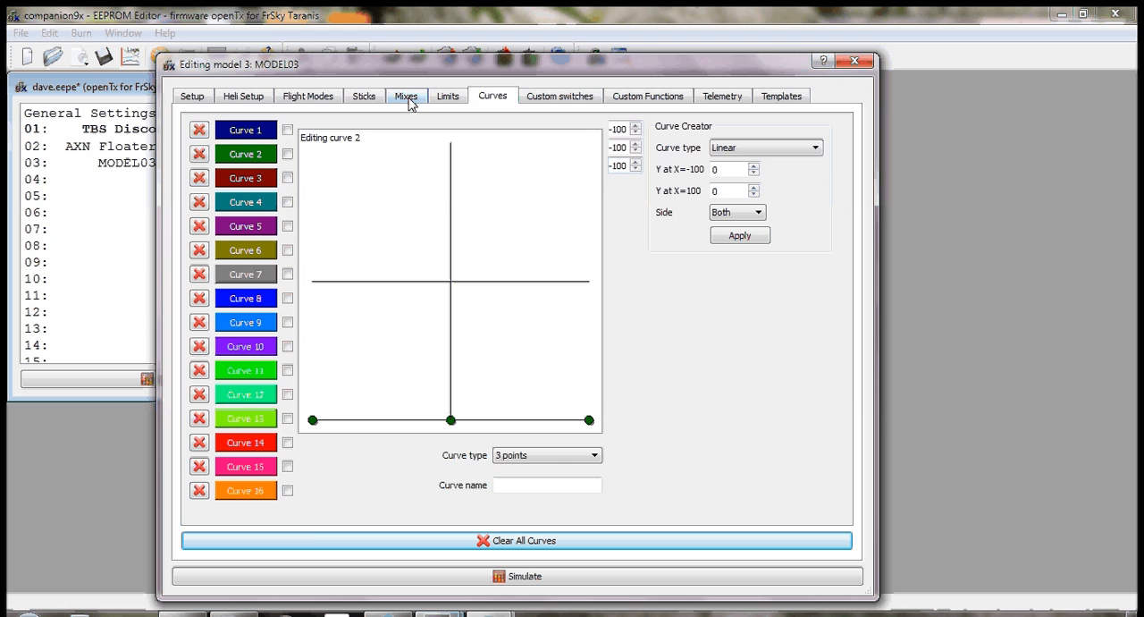
Step: Edit the CH03 throttle mix to use Curve 1 and be active only with SF↓
left_click(406, 97)
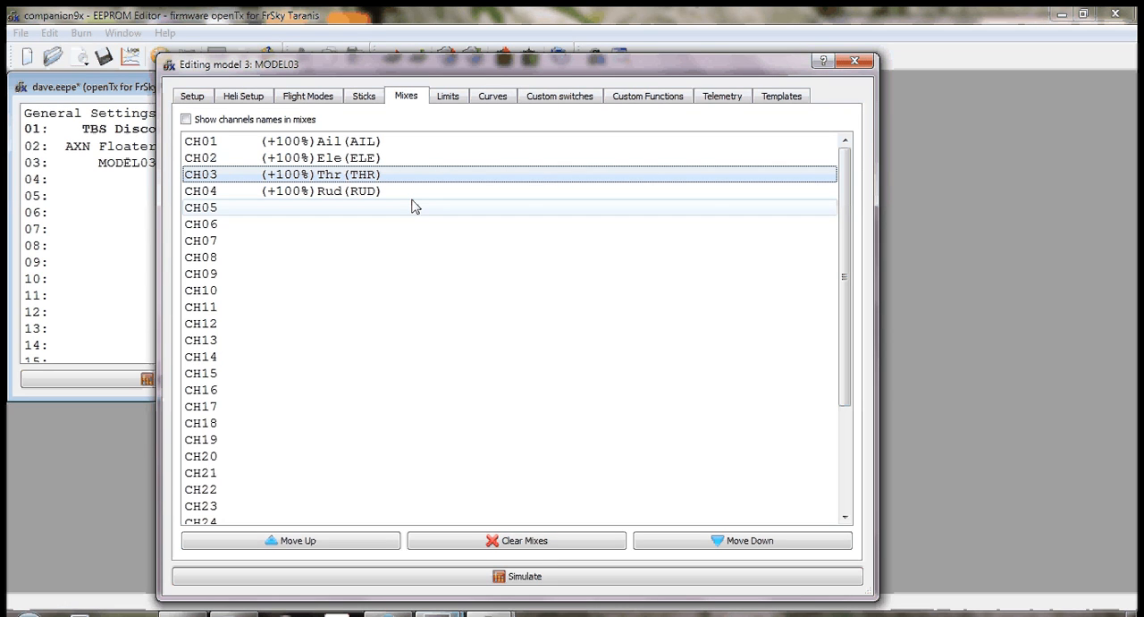
right_click(344, 174)
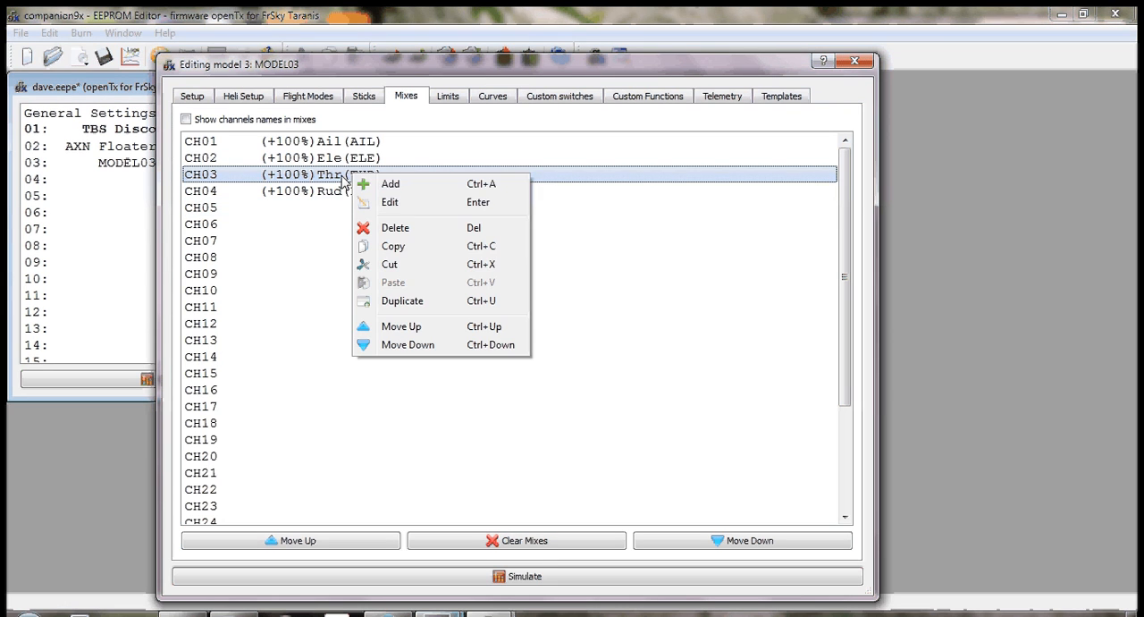
mouse_move(390, 202)
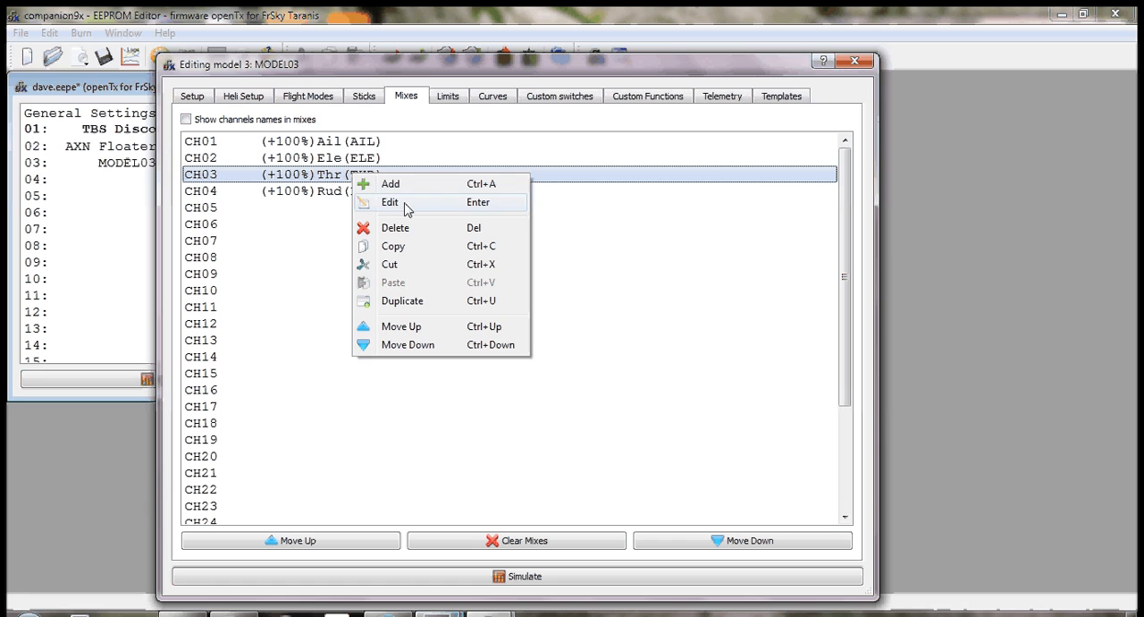
left_click(389, 201)
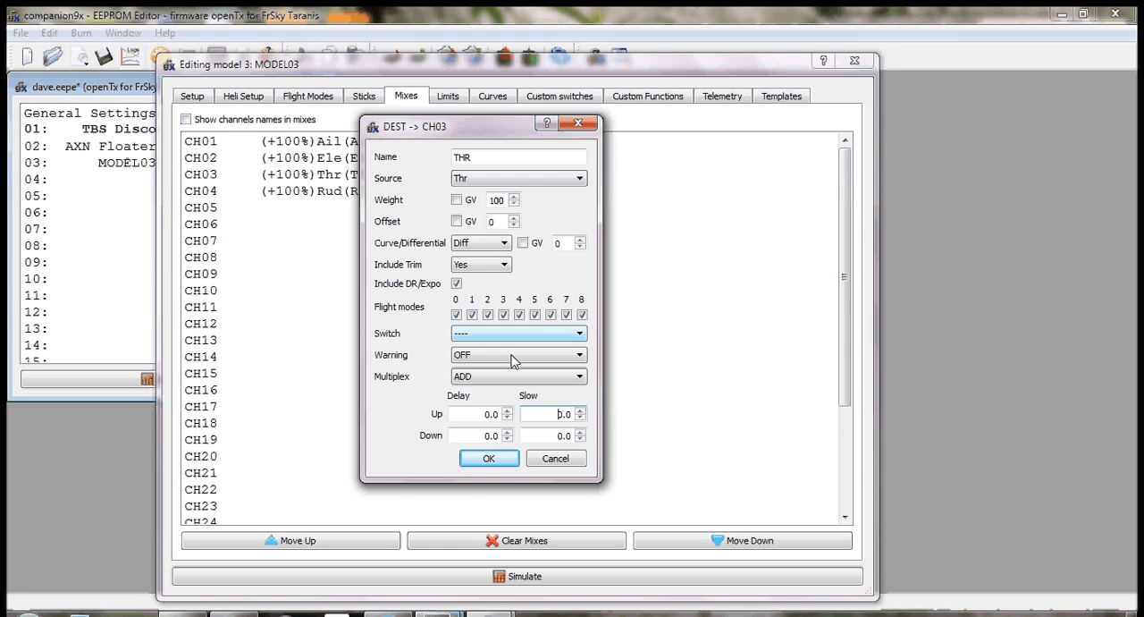
left_click(504, 243)
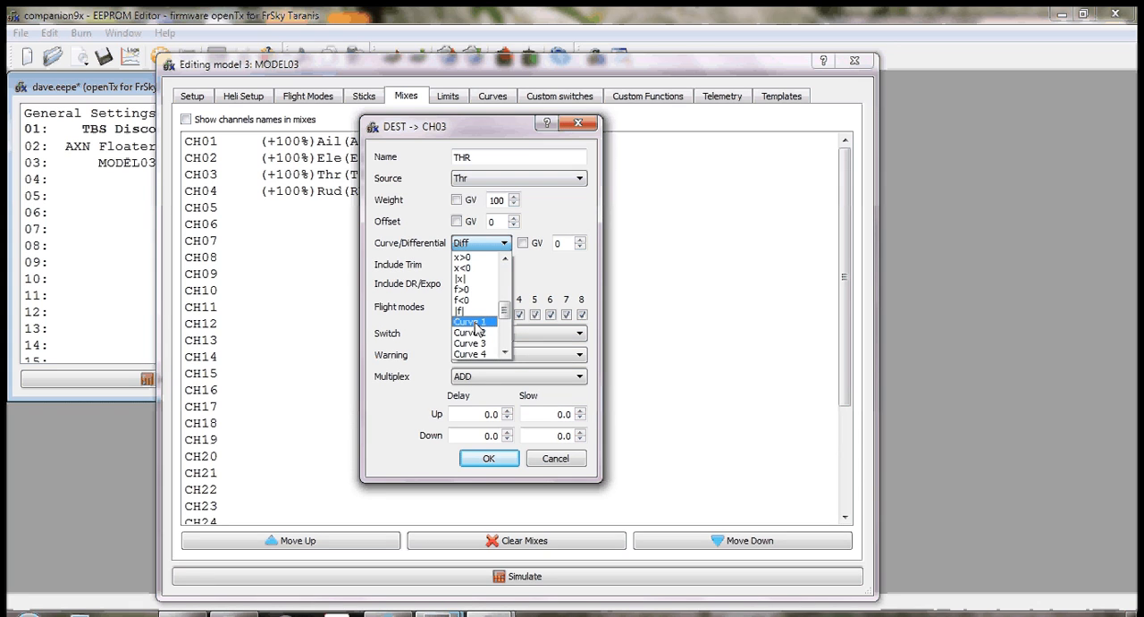
left_click(468, 320)
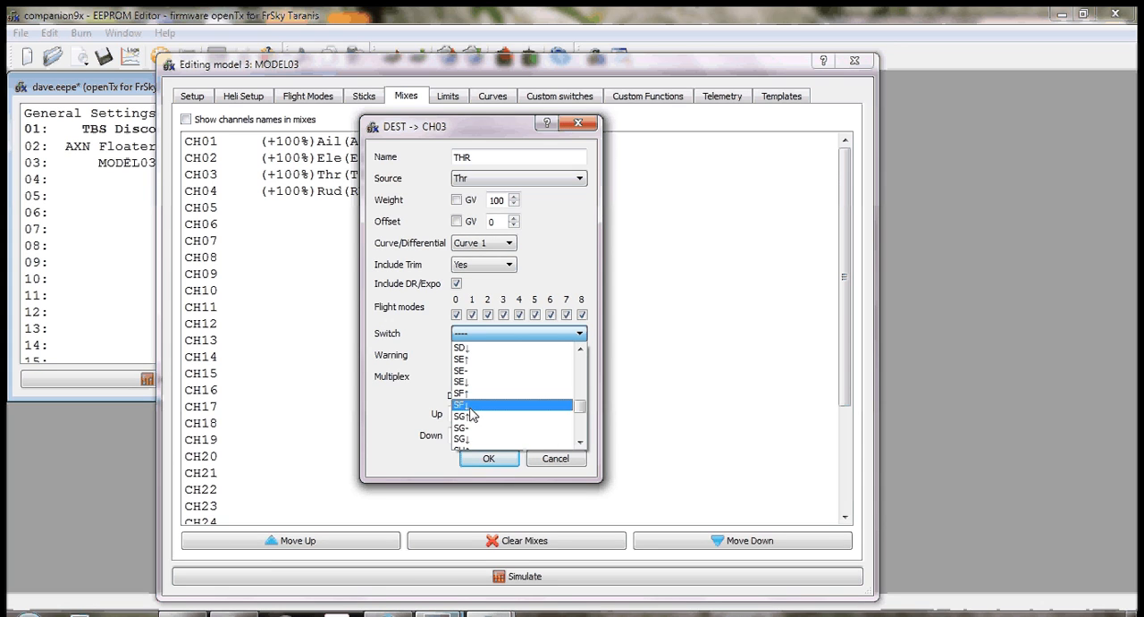
left_click(461, 404)
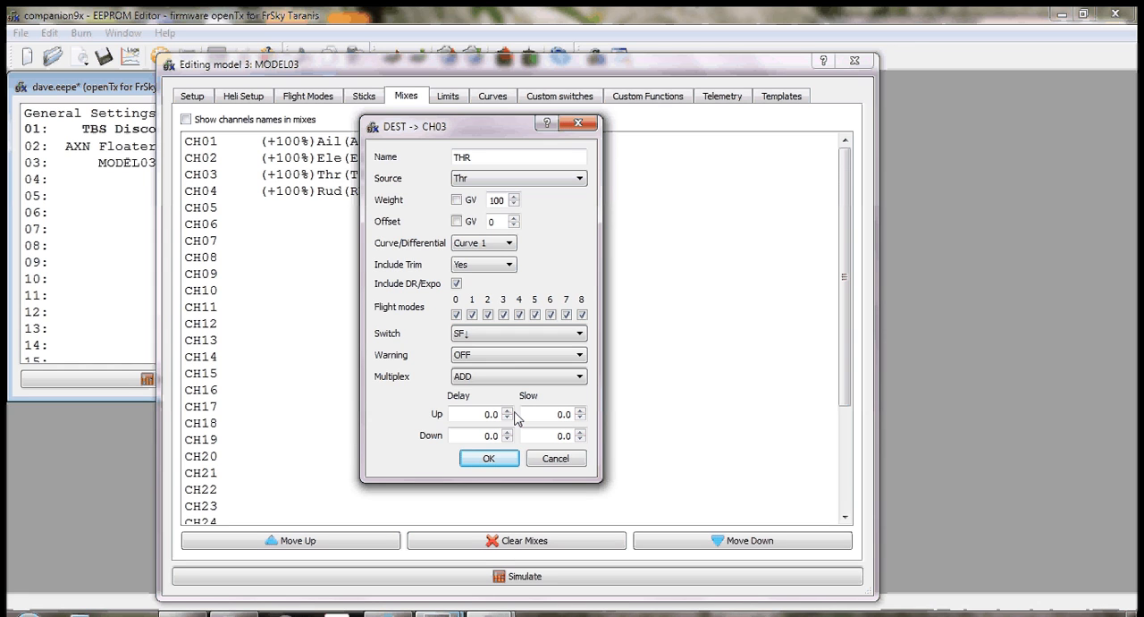
left_click(490, 458)
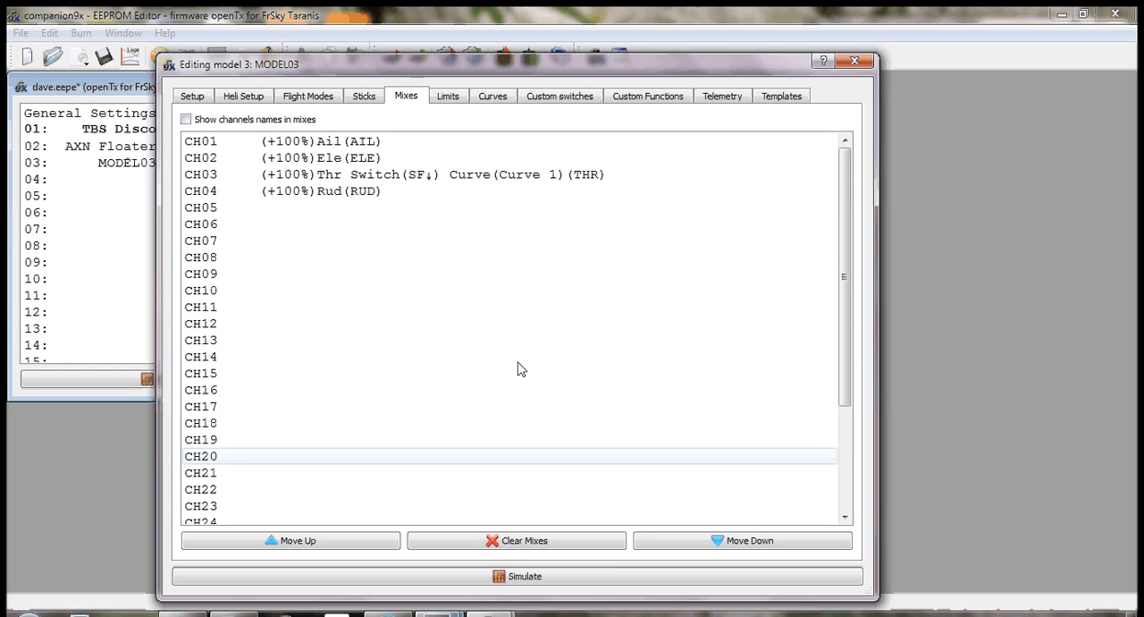
left_click(415, 173)
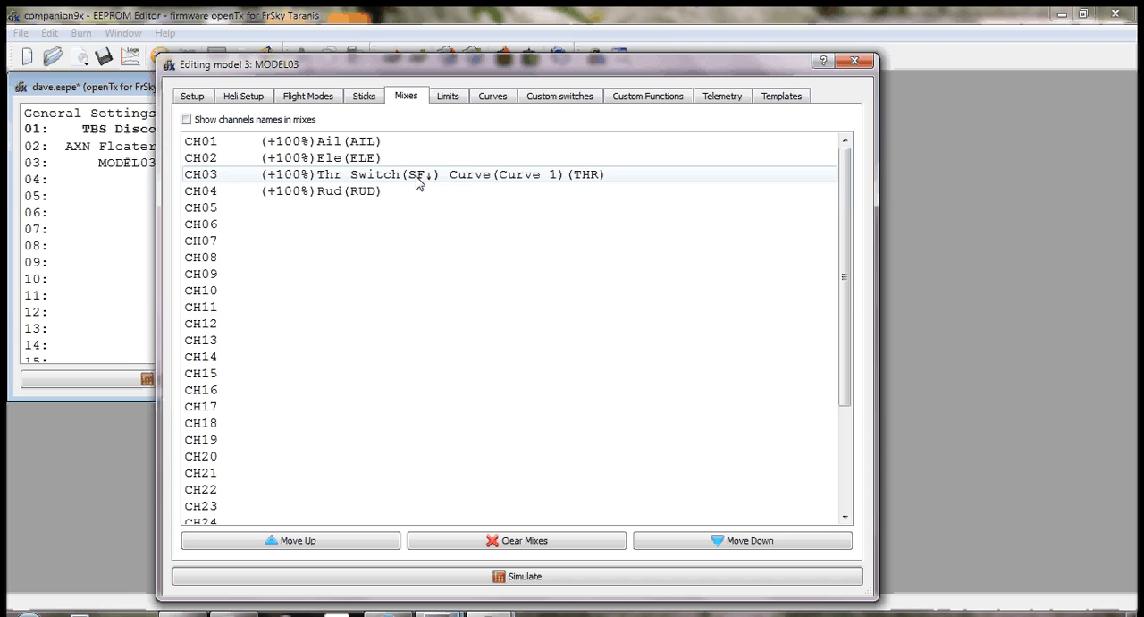
Step: Add a CH03 mix 'thr hold' with source Thr, Curve 2 and switch SF↑
right_click(415, 173)
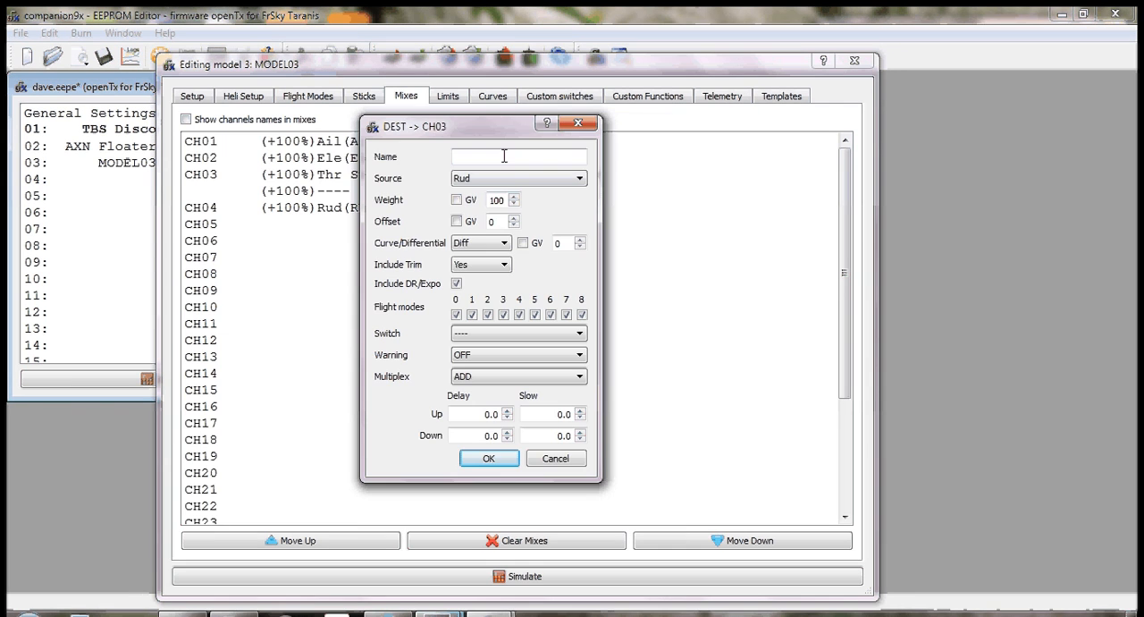
type("thr hold")
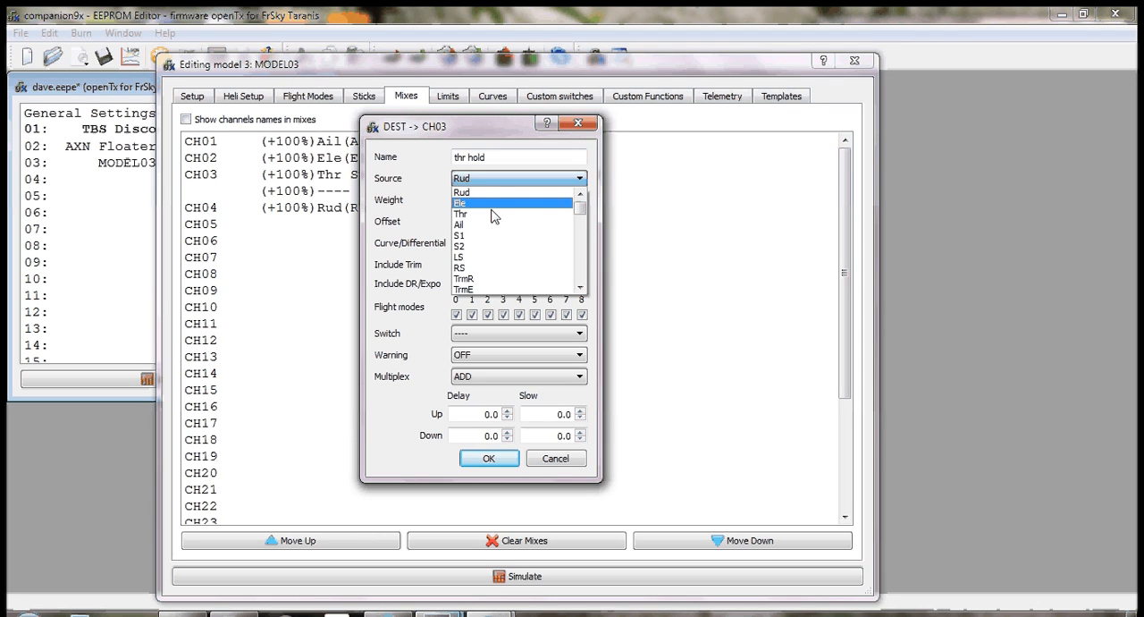
left_click(461, 213)
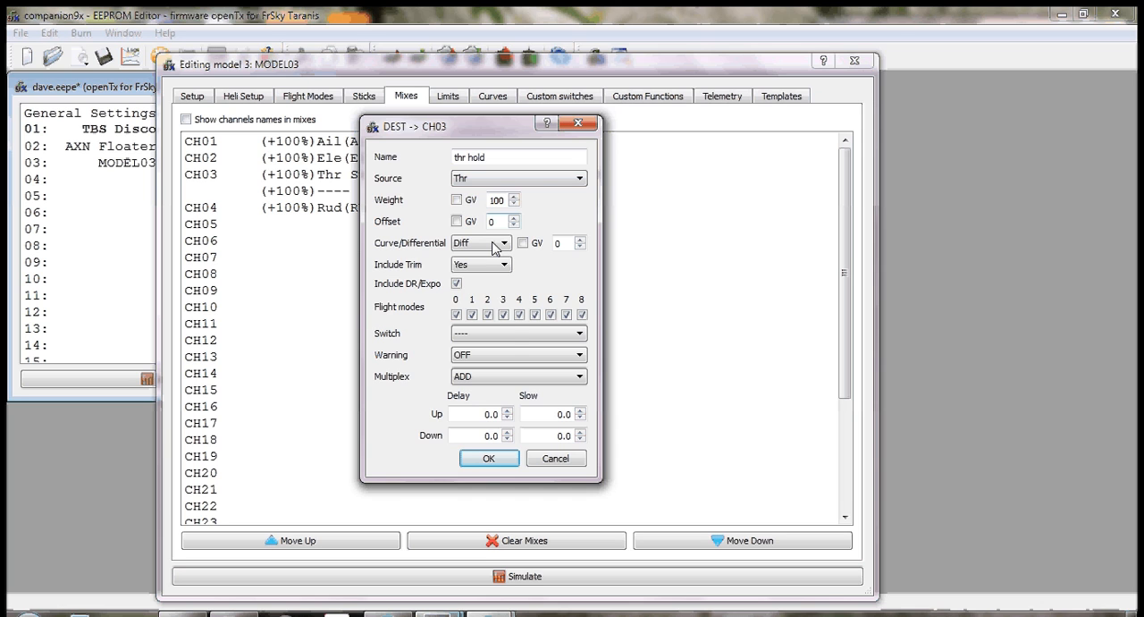
left_click(503, 243)
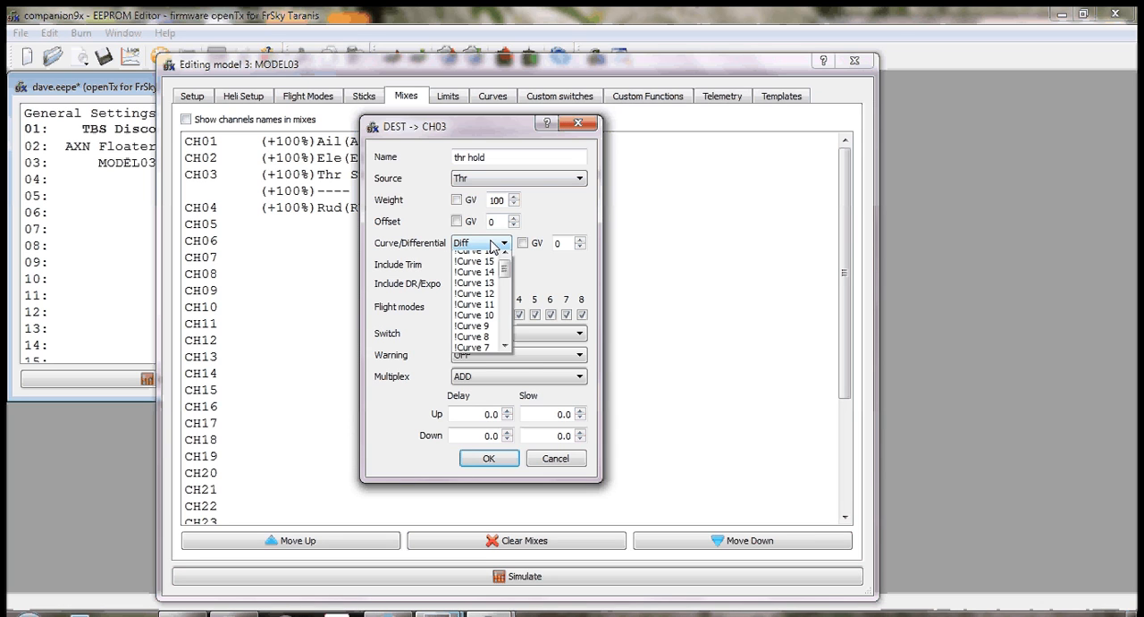
left_click(472, 337)
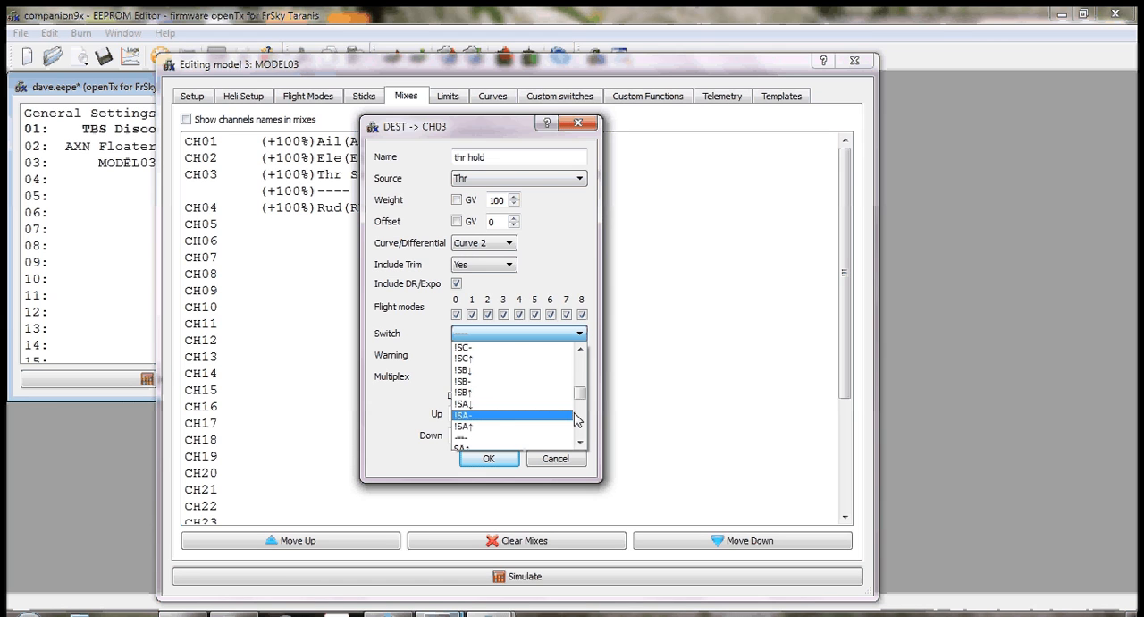
scroll("down", 3)
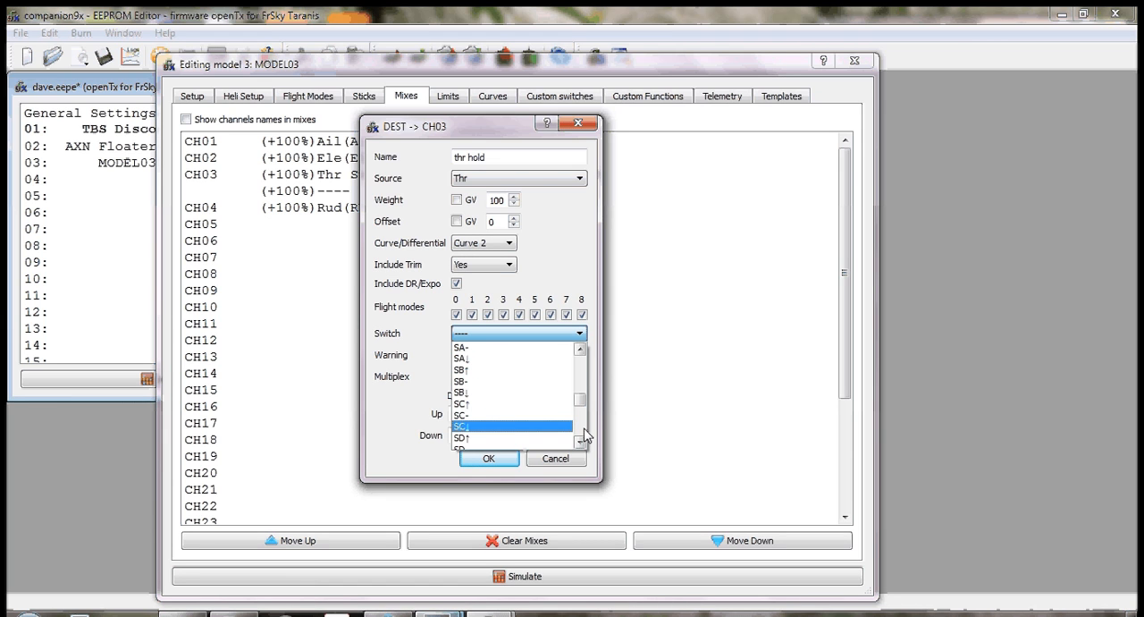
scroll("down", 3)
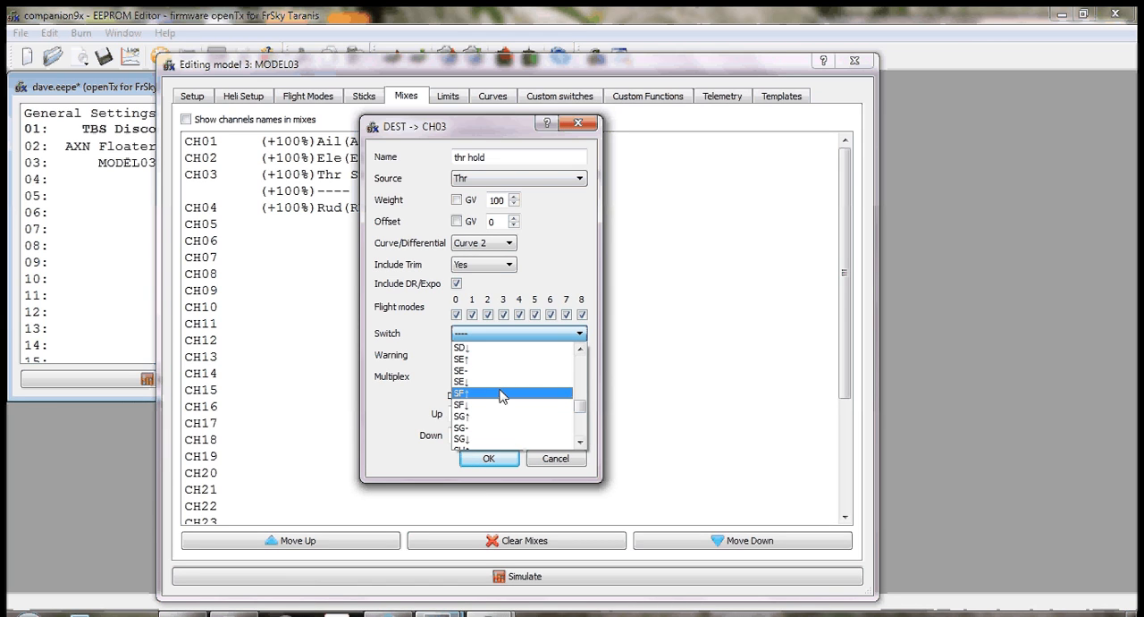
left_click(461, 394)
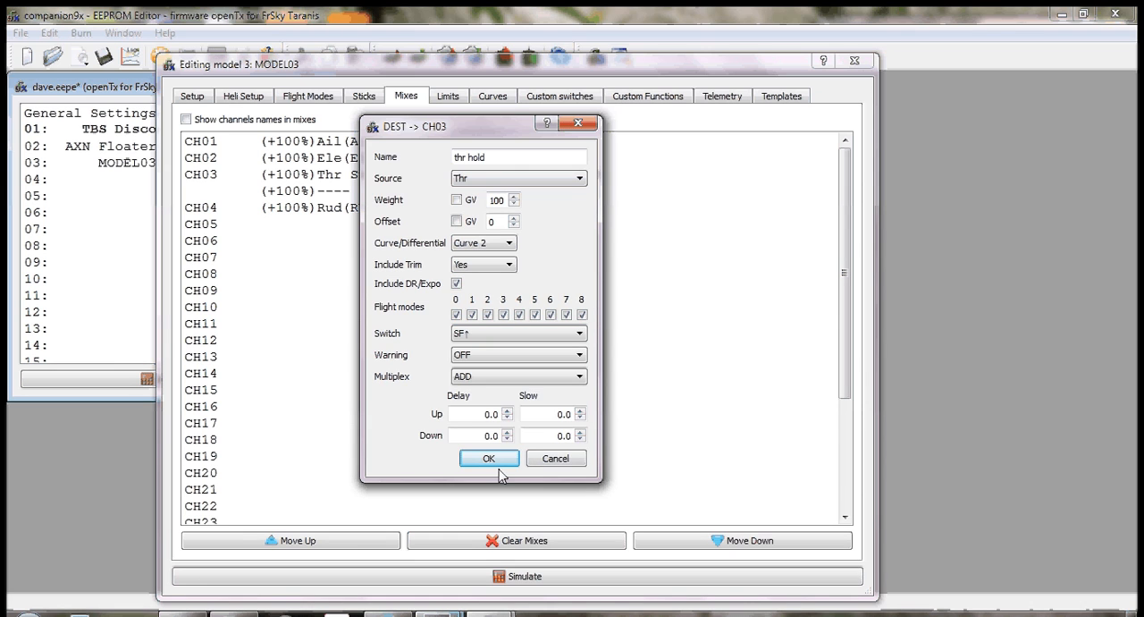
left_click(490, 458)
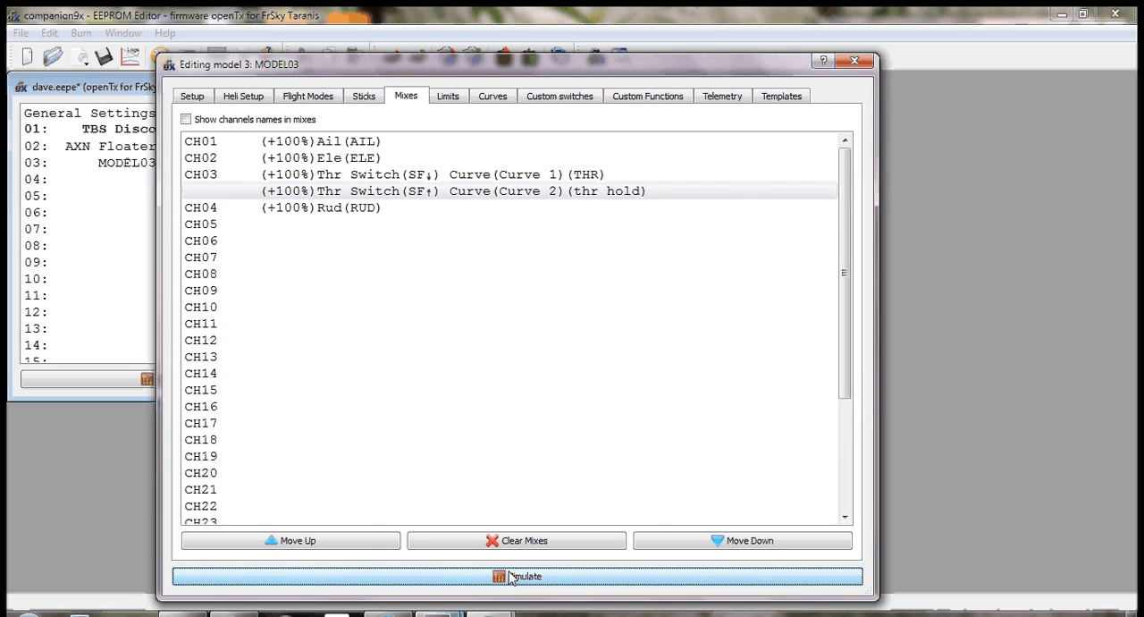
left_click(519, 576)
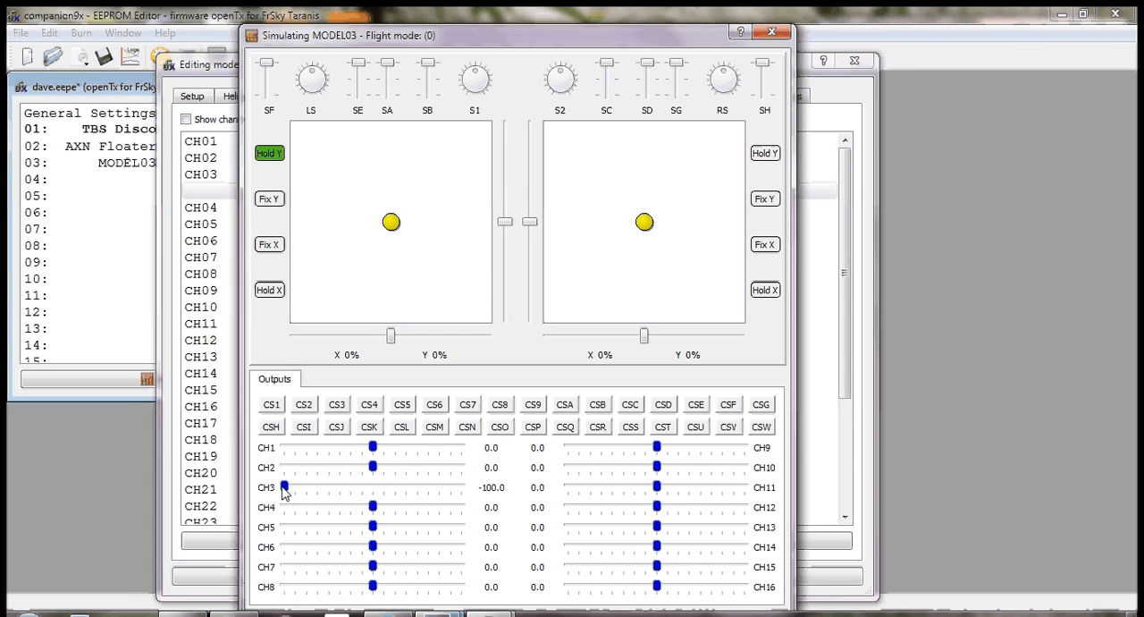
mouse_move(407, 229)
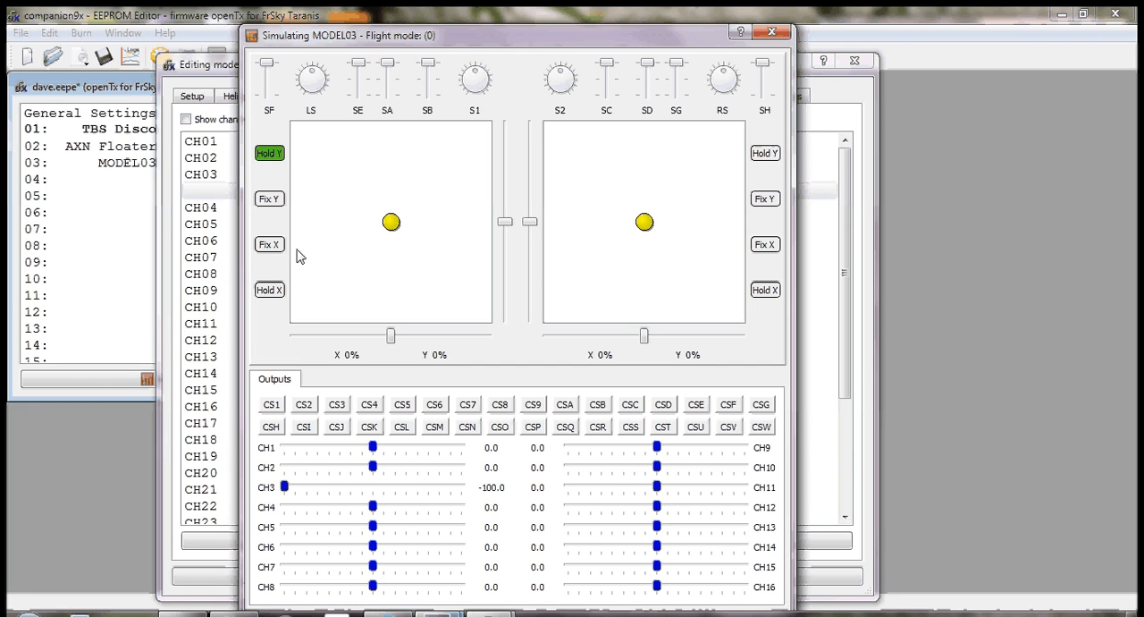
left_click(269, 243)
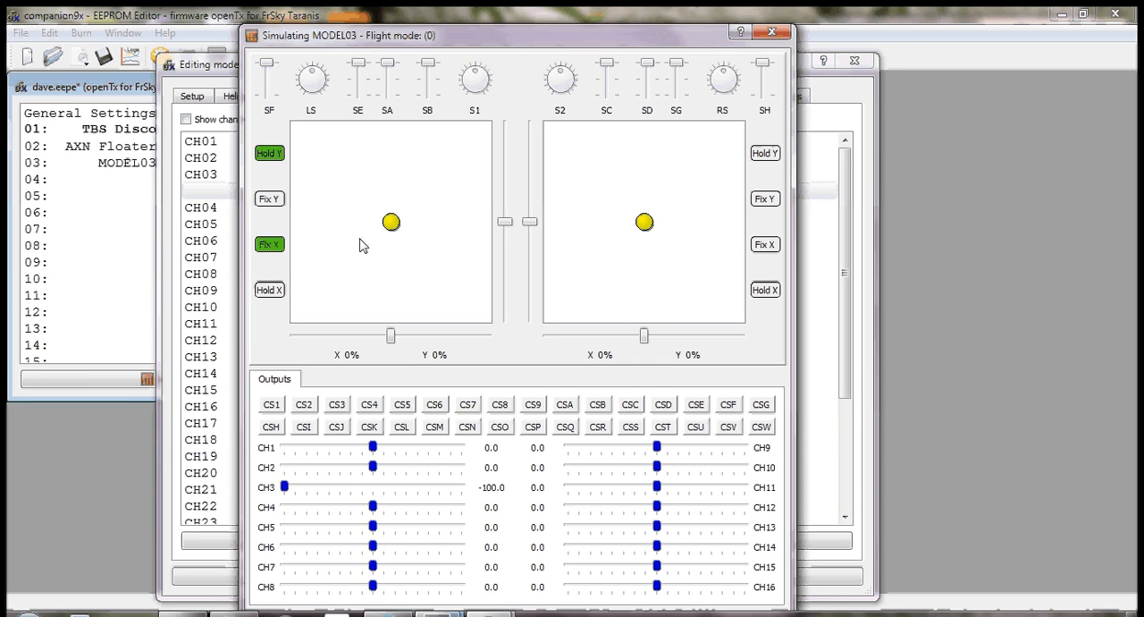
left_click_drag(389, 222, 389, 176)
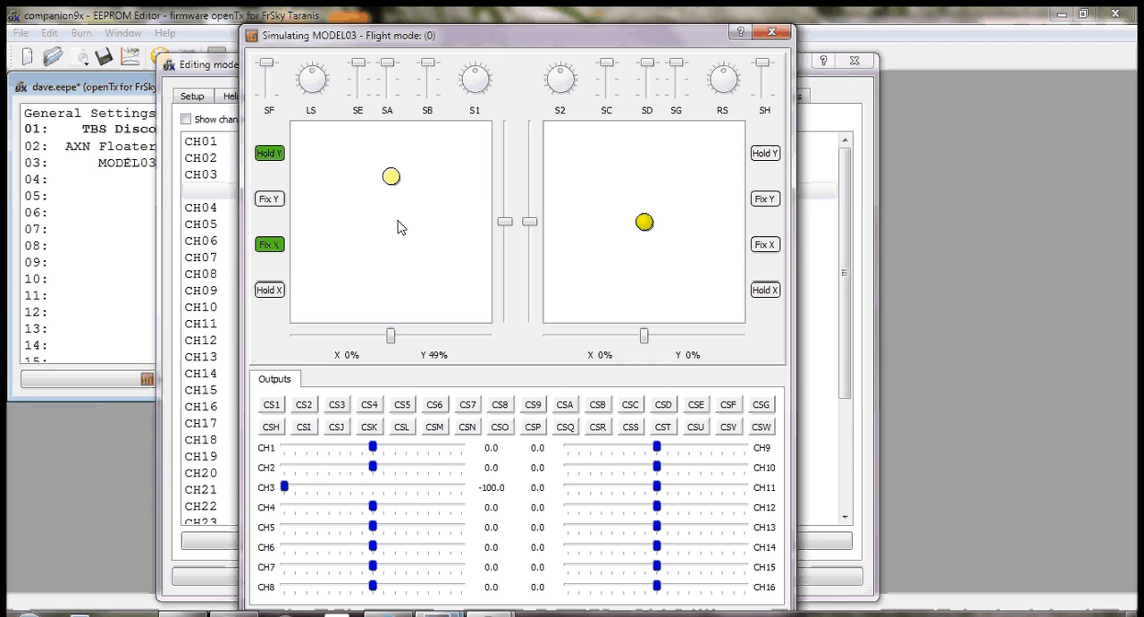
left_click_drag(392, 175, 391, 239)
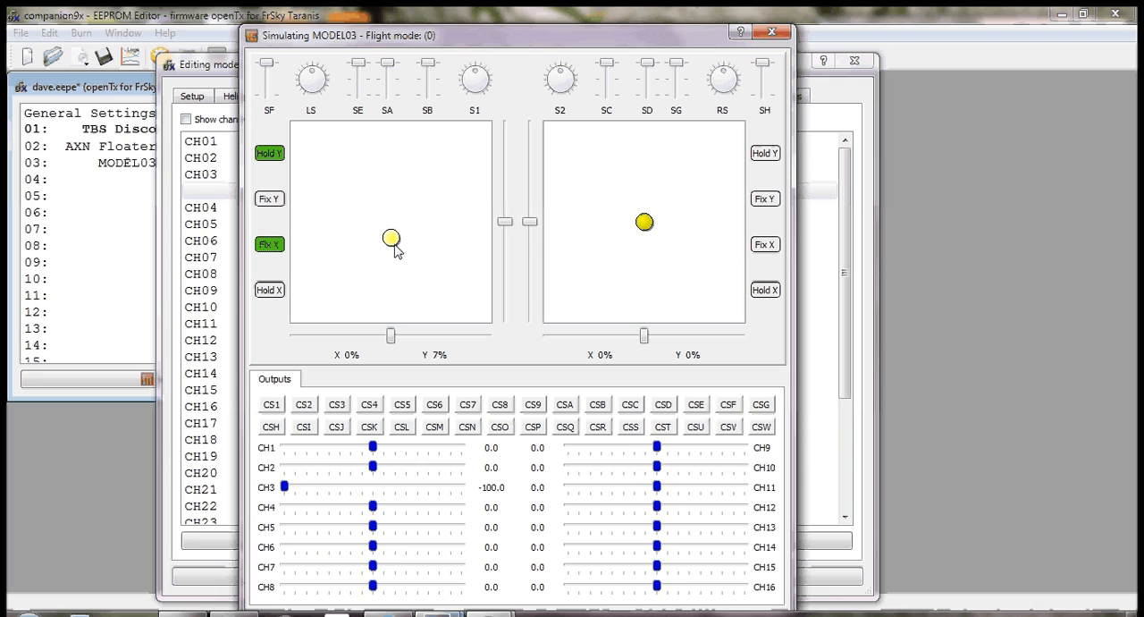
left_click_drag(392, 240, 392, 314)
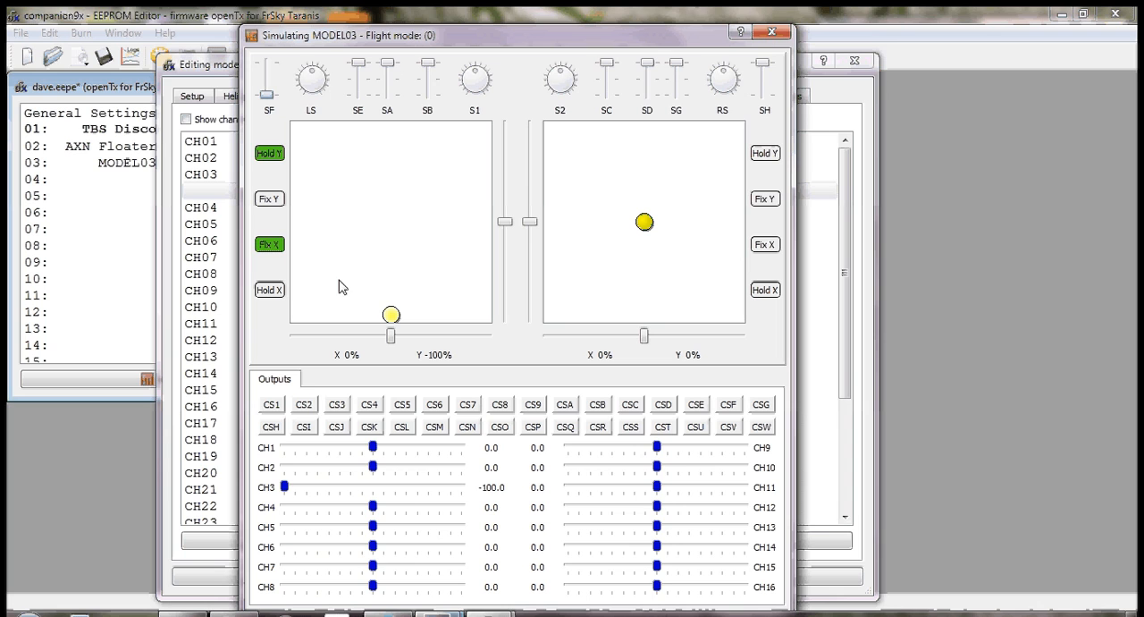
left_click_drag(390, 315, 389, 270)
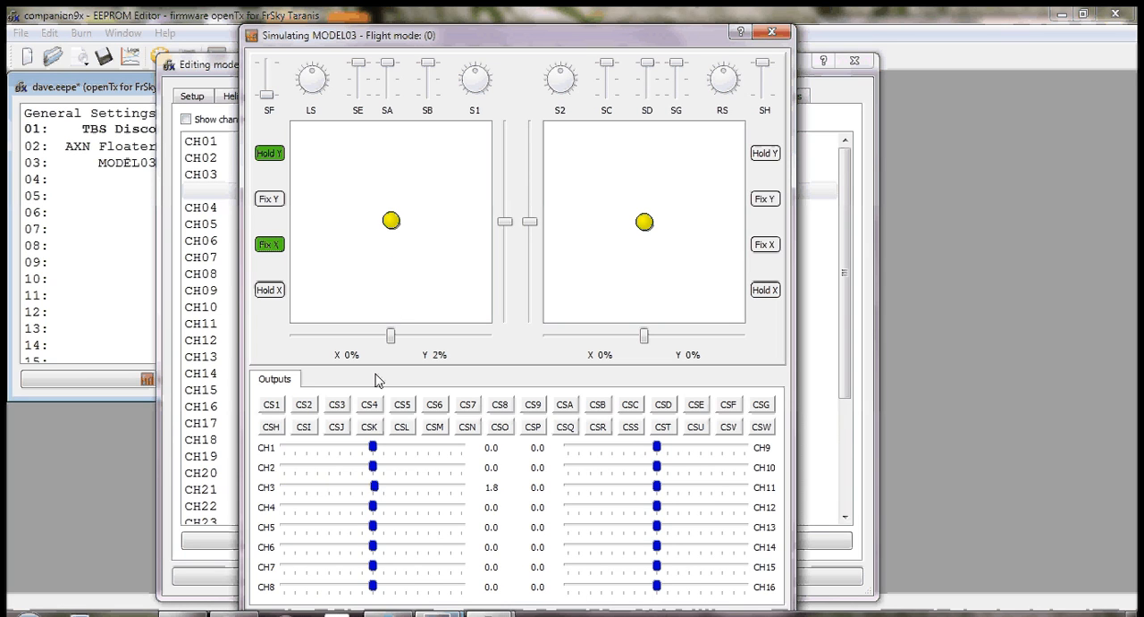
left_click_drag(390, 222, 391, 207)
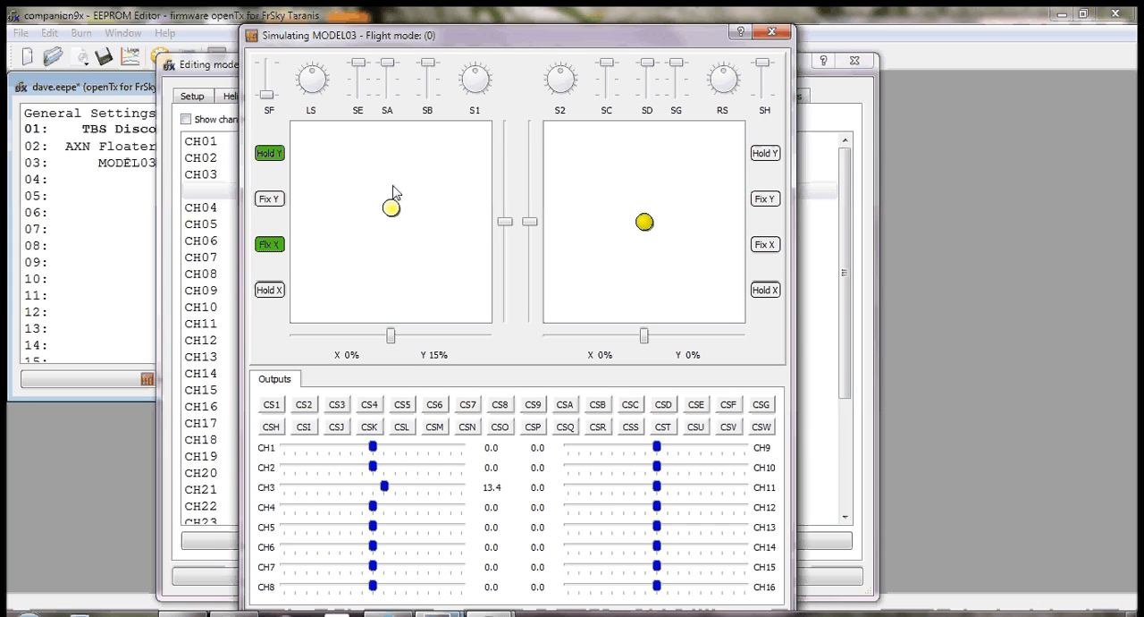
left_click_drag(392, 207, 392, 157)
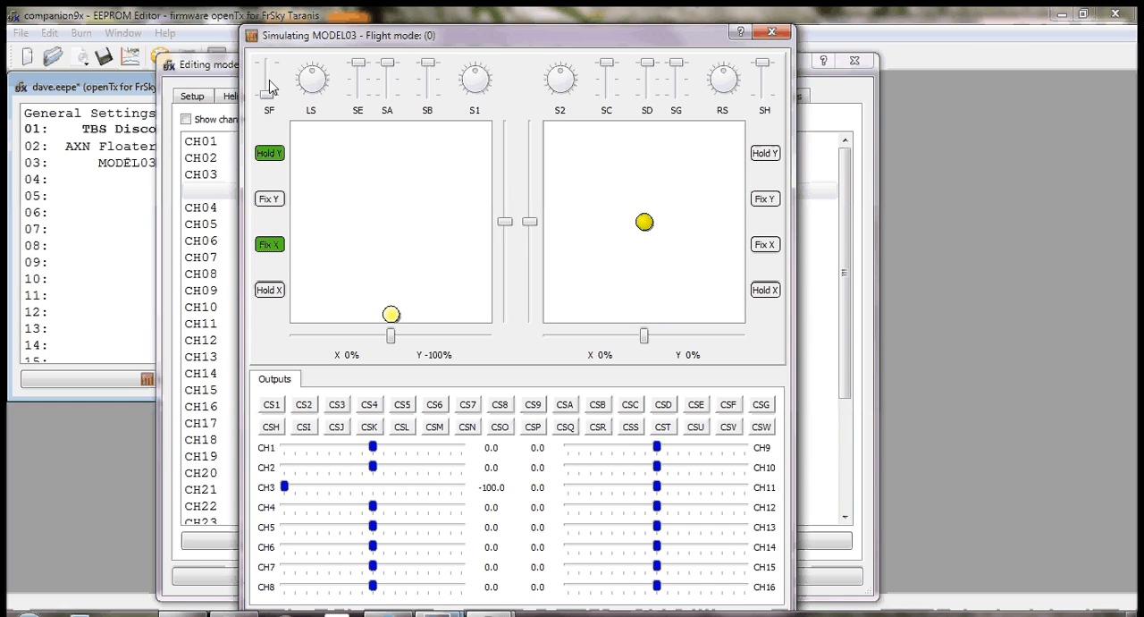
left_click_drag(389, 313, 393, 283)
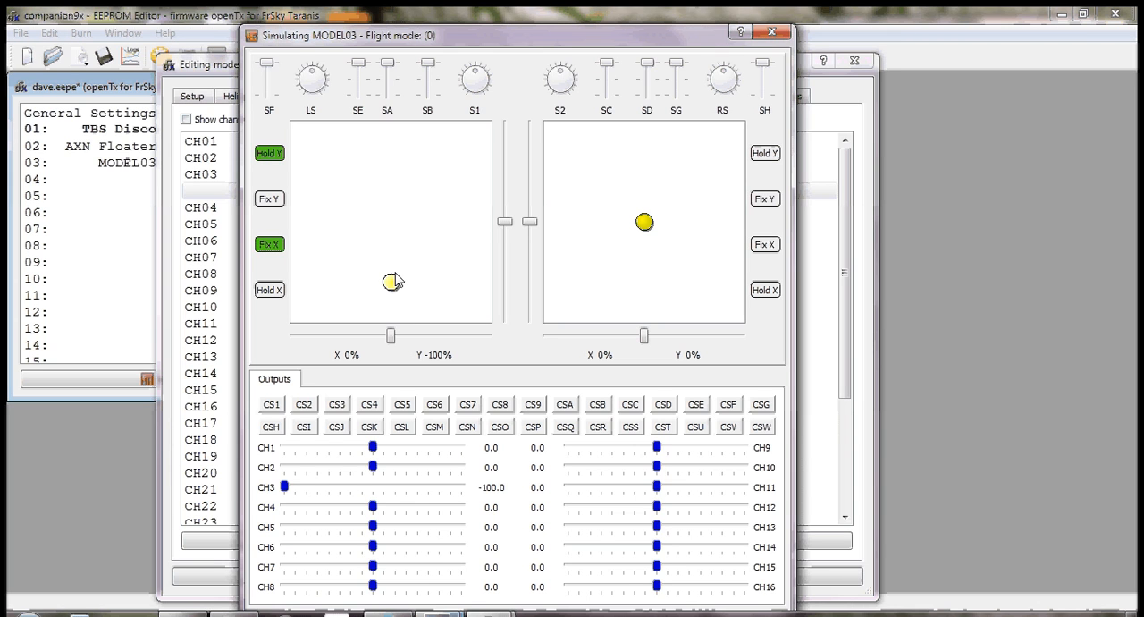
left_click_drag(394, 282, 393, 208)
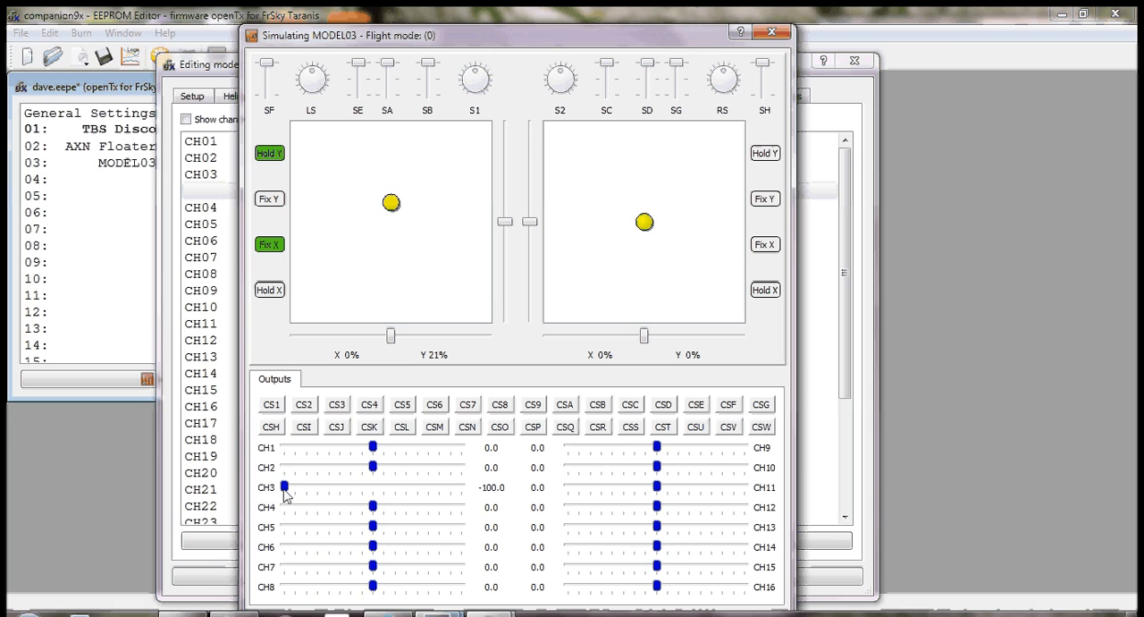
mouse_move(354, 492)
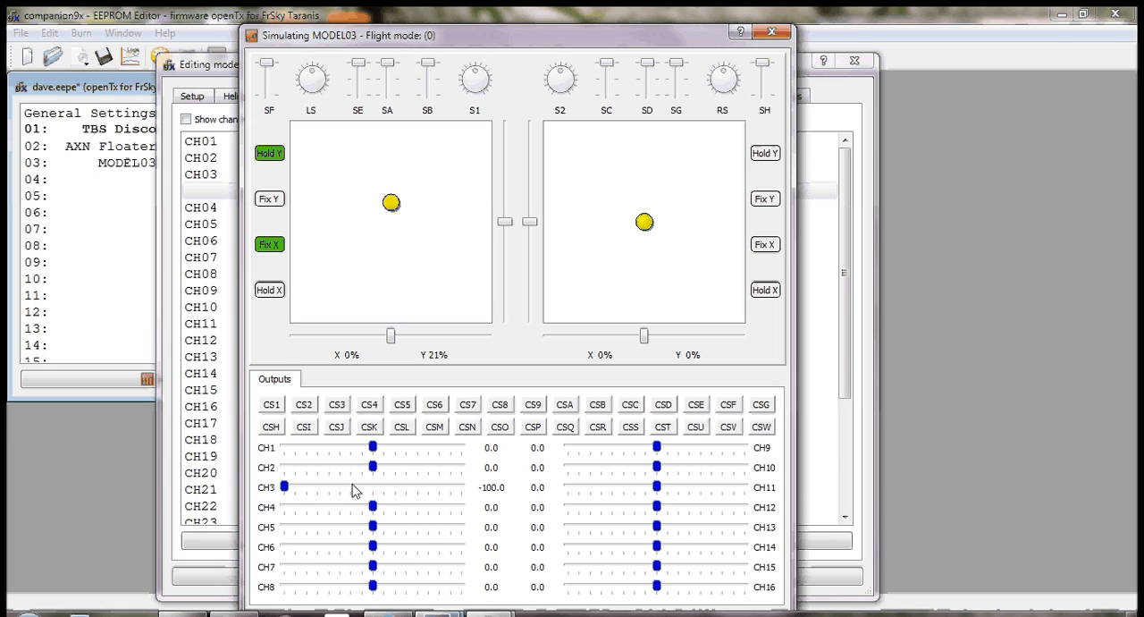
left_click_drag(390, 204, 389, 304)
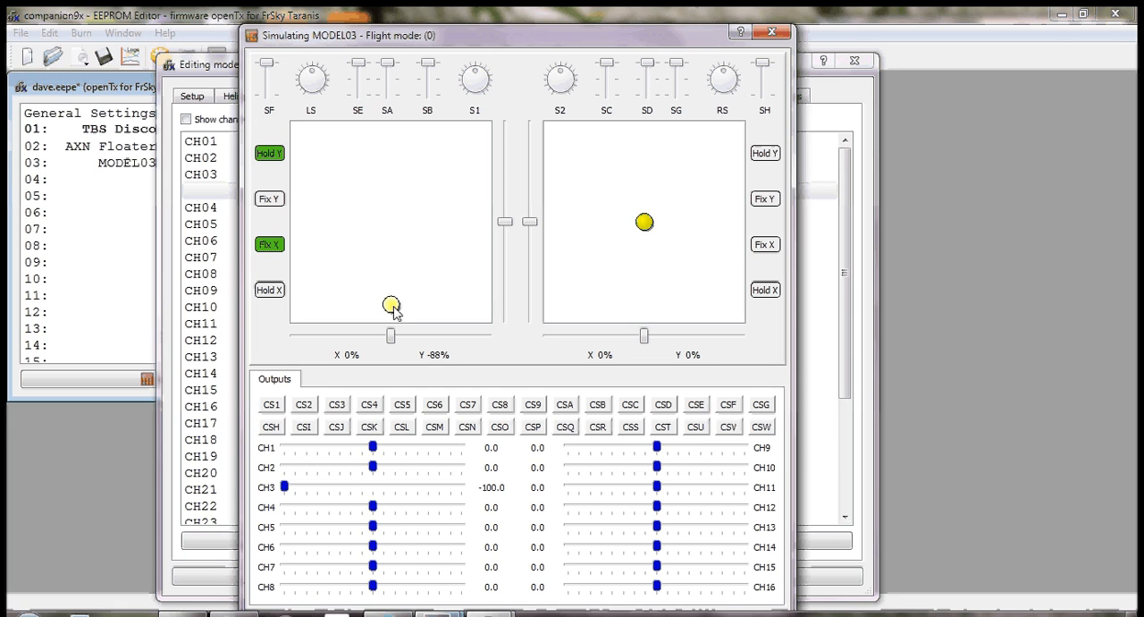
left_click_drag(392, 303, 391, 315)
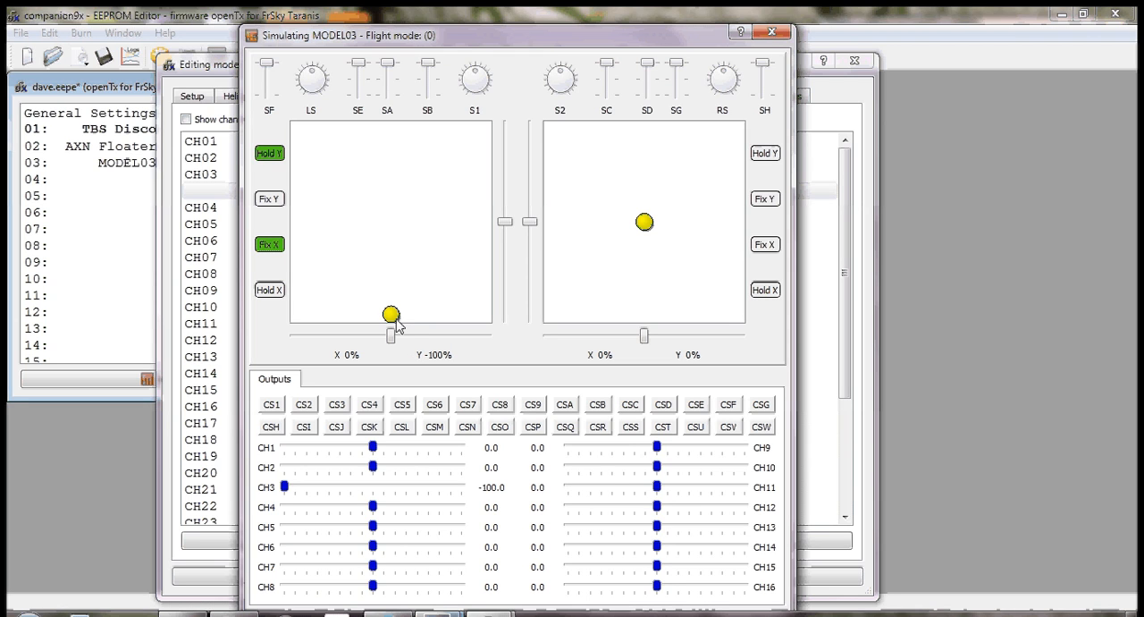
mouse_move(408, 327)
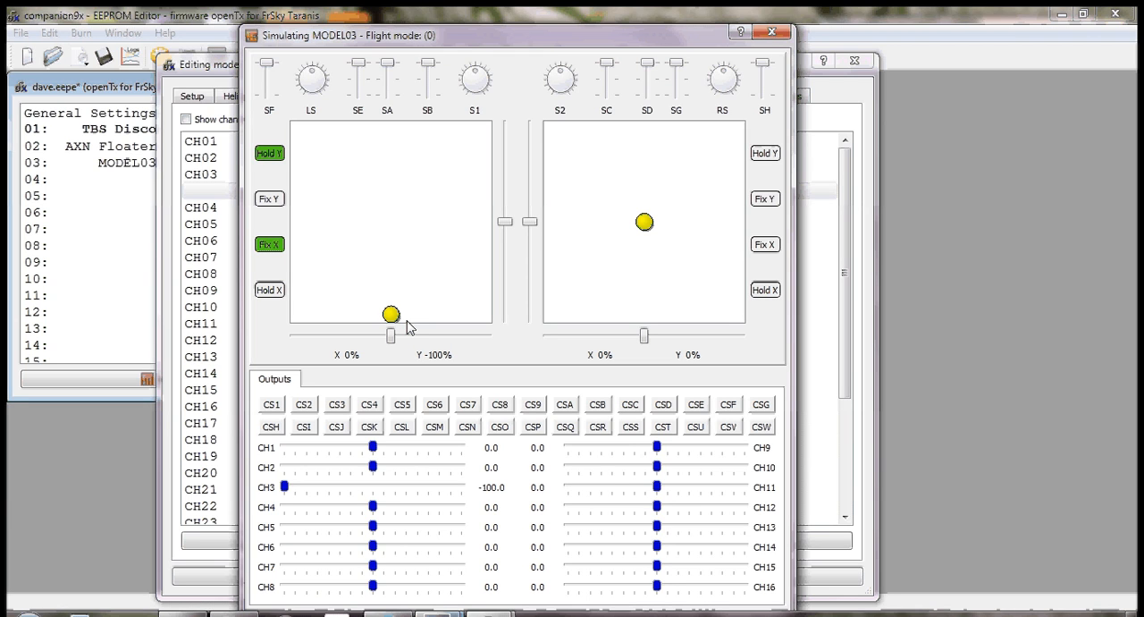
mouse_move(338, 215)
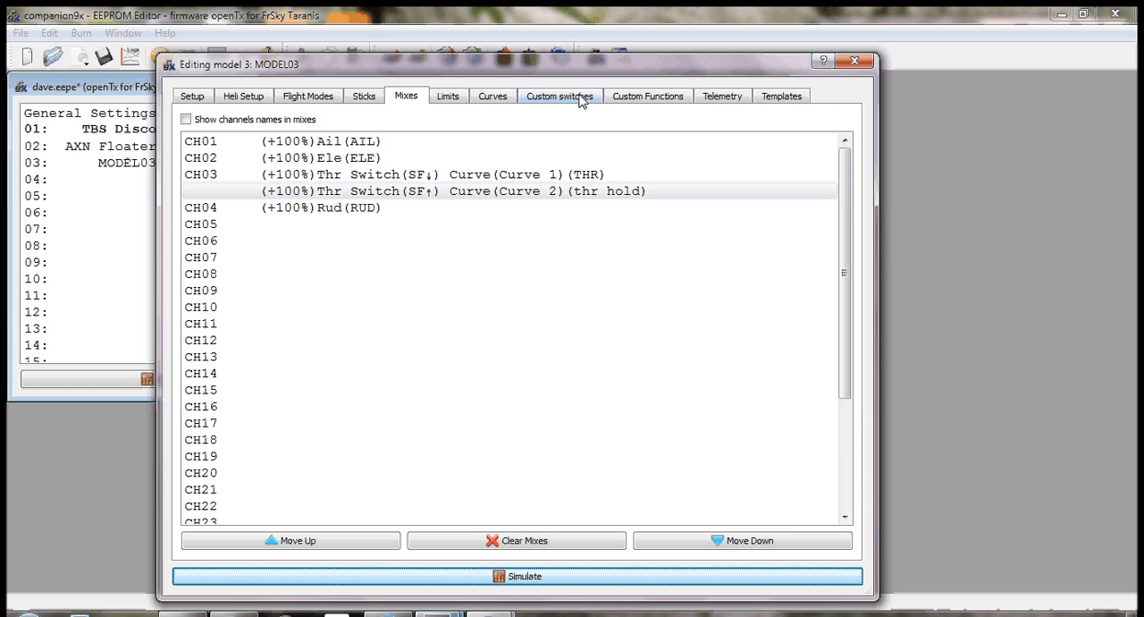
Step: Define CS1 as a=x comparing Thr against -100
left_click(558, 97)
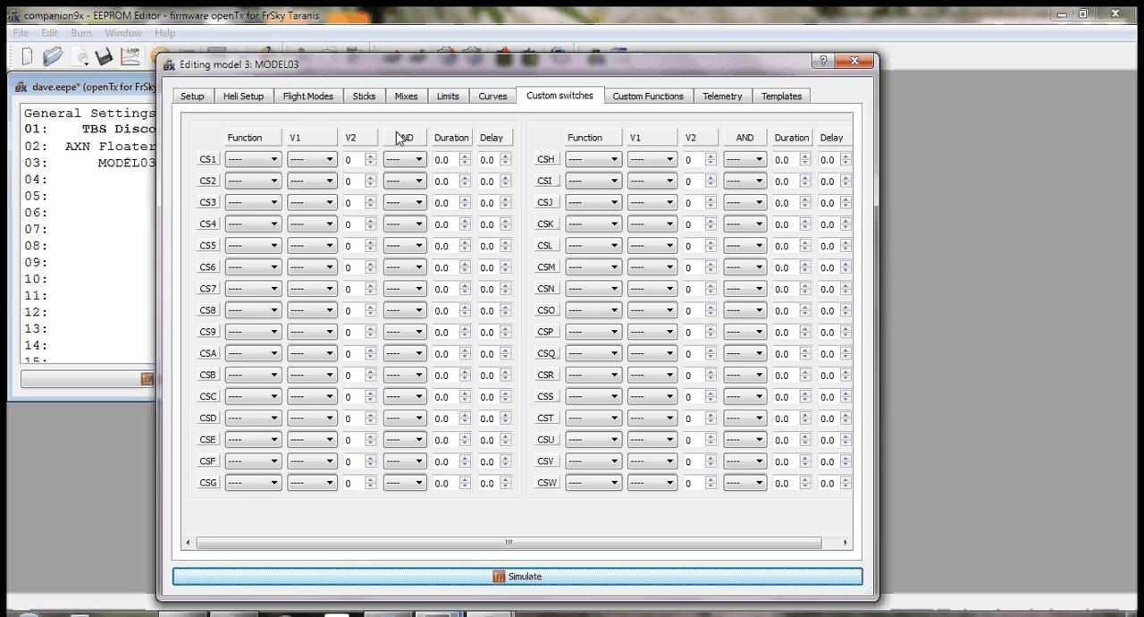
left_click(272, 159)
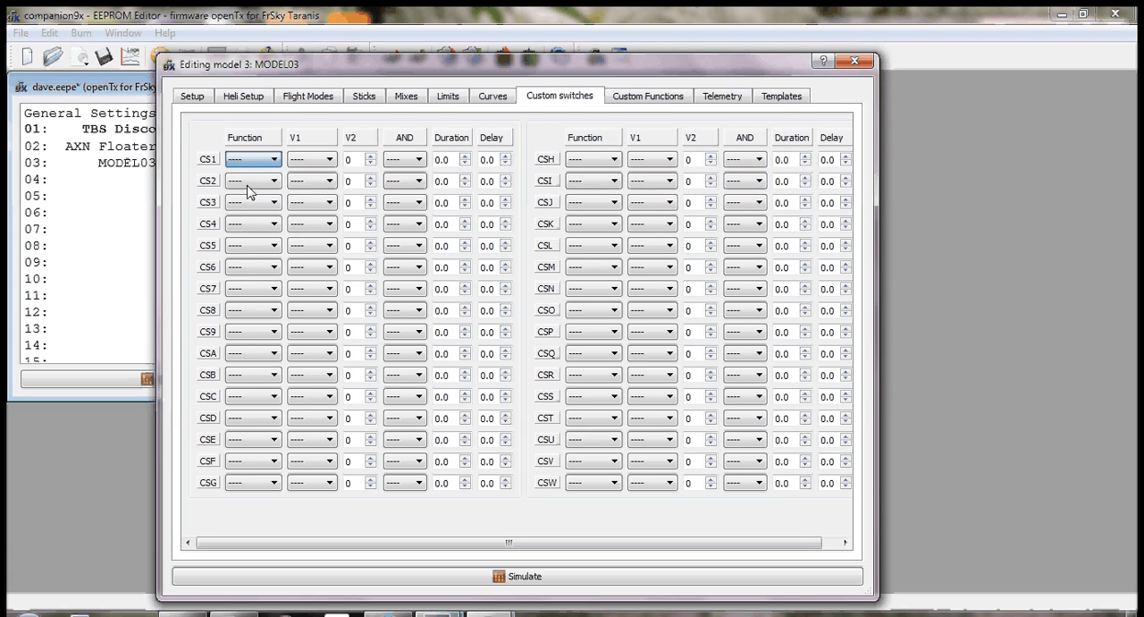
left_click(254, 157)
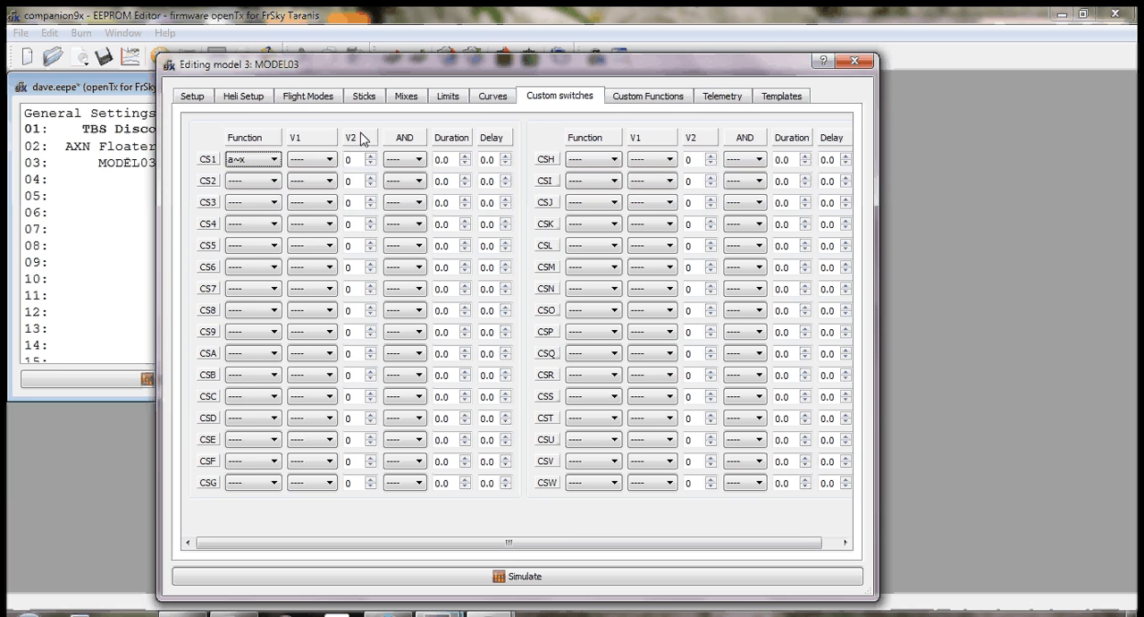
left_click(329, 159)
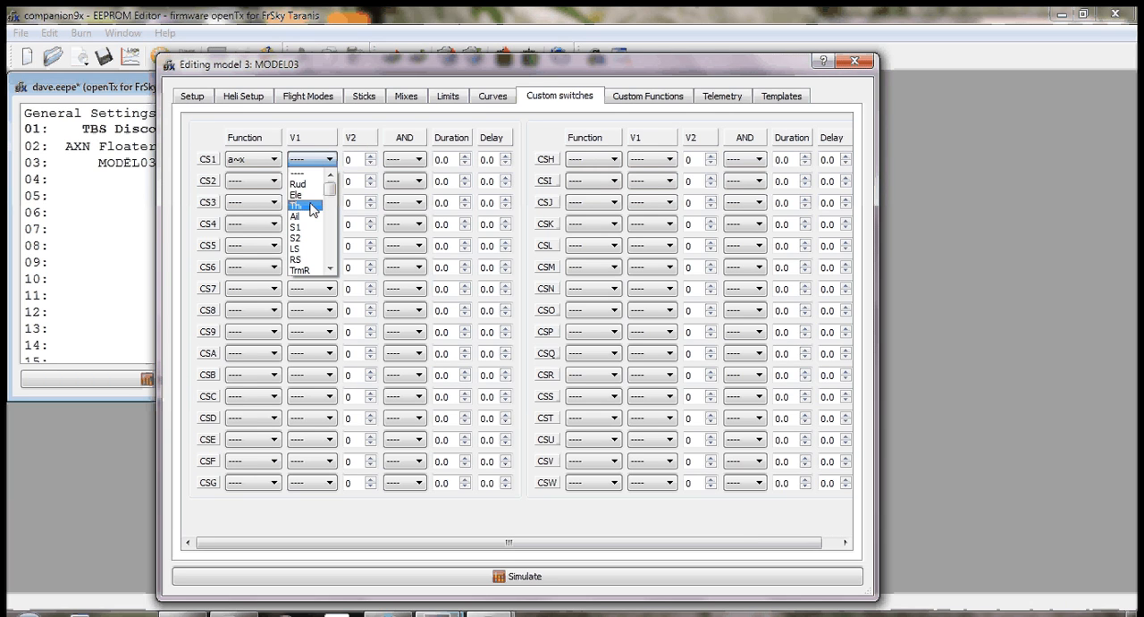
left_click(297, 205)
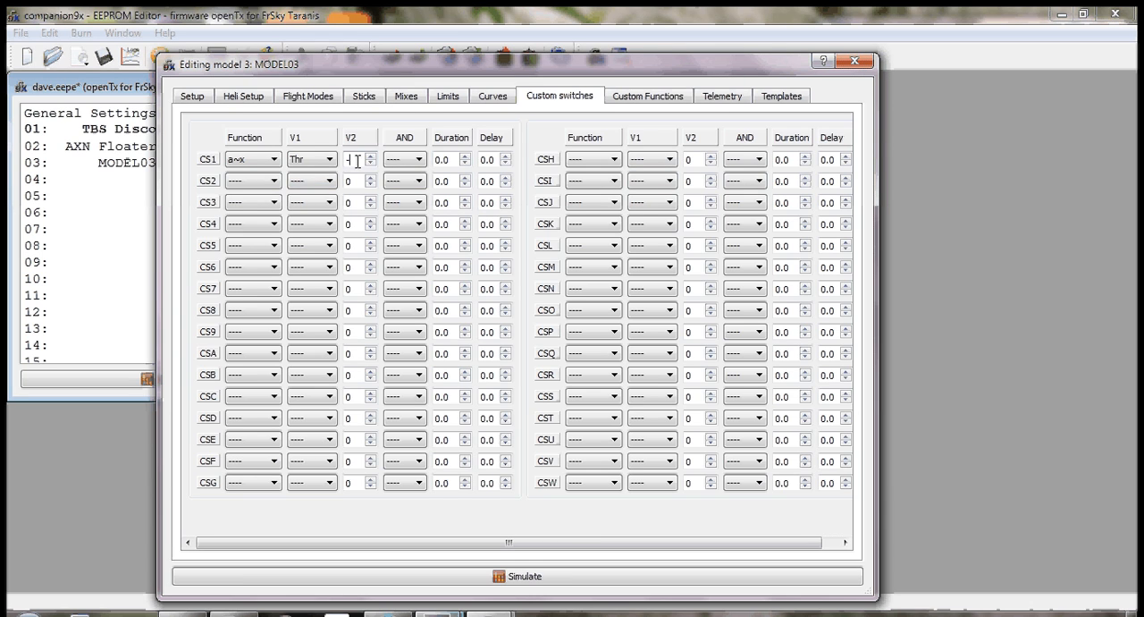
type("-100")
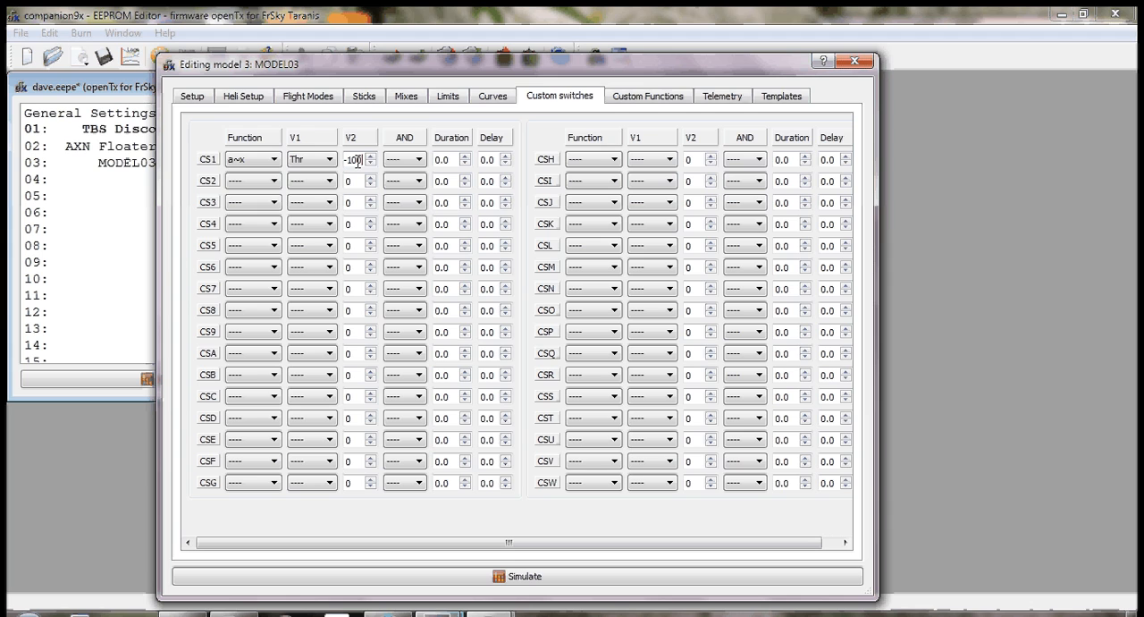
mouse_move(379, 158)
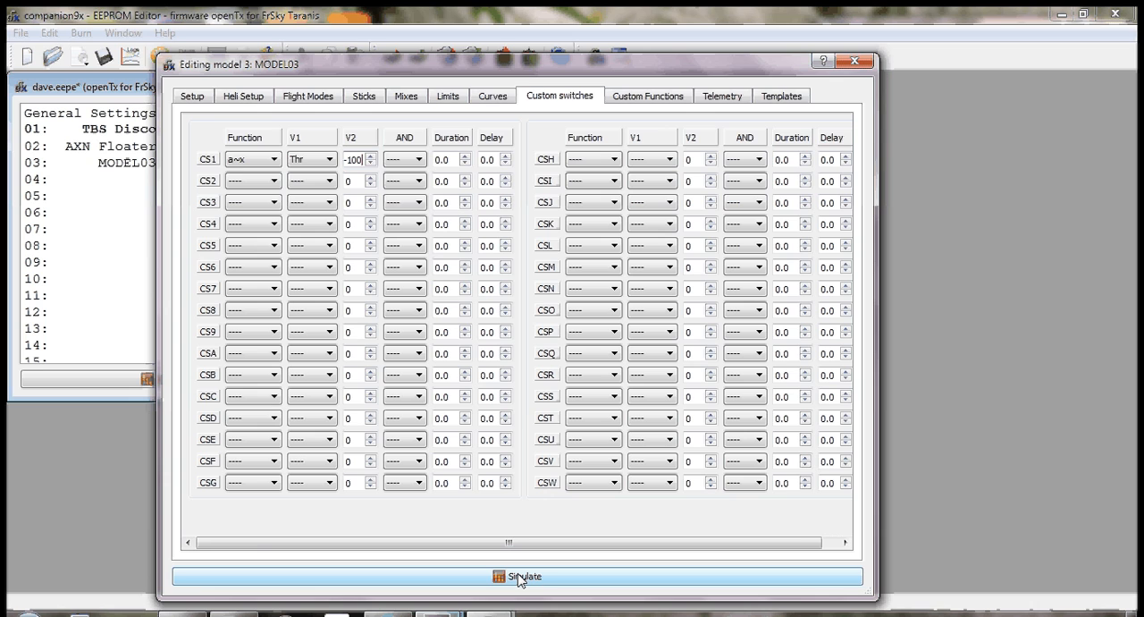
Step: Simulate with throttle pulled to -100 to see CS1 activate, then return to editing
left_click(519, 576)
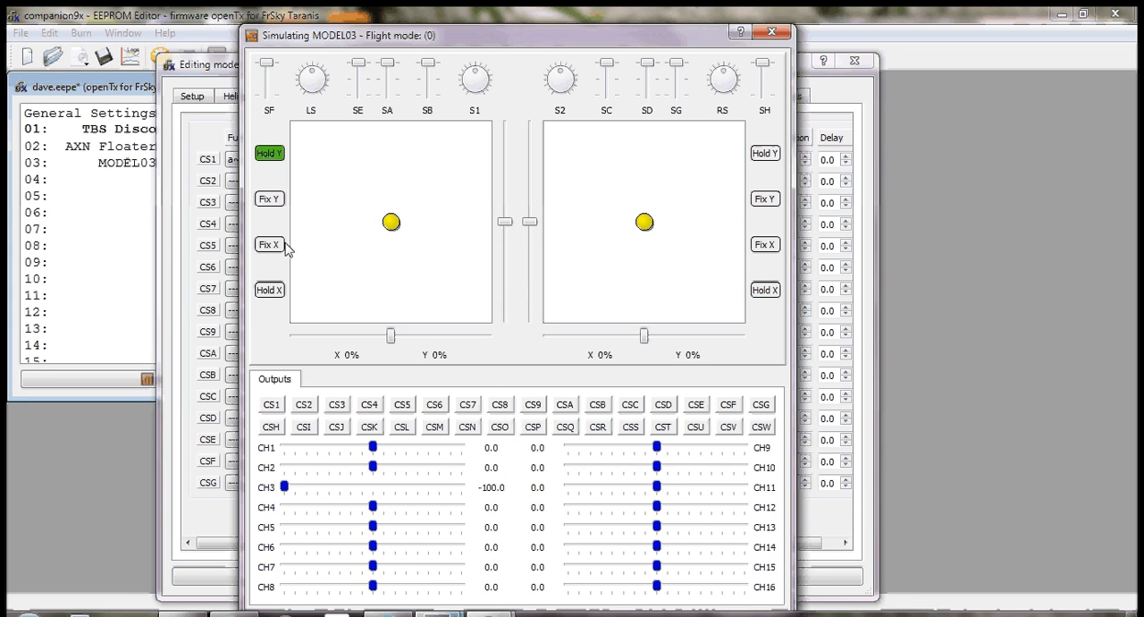
left_click(269, 243)
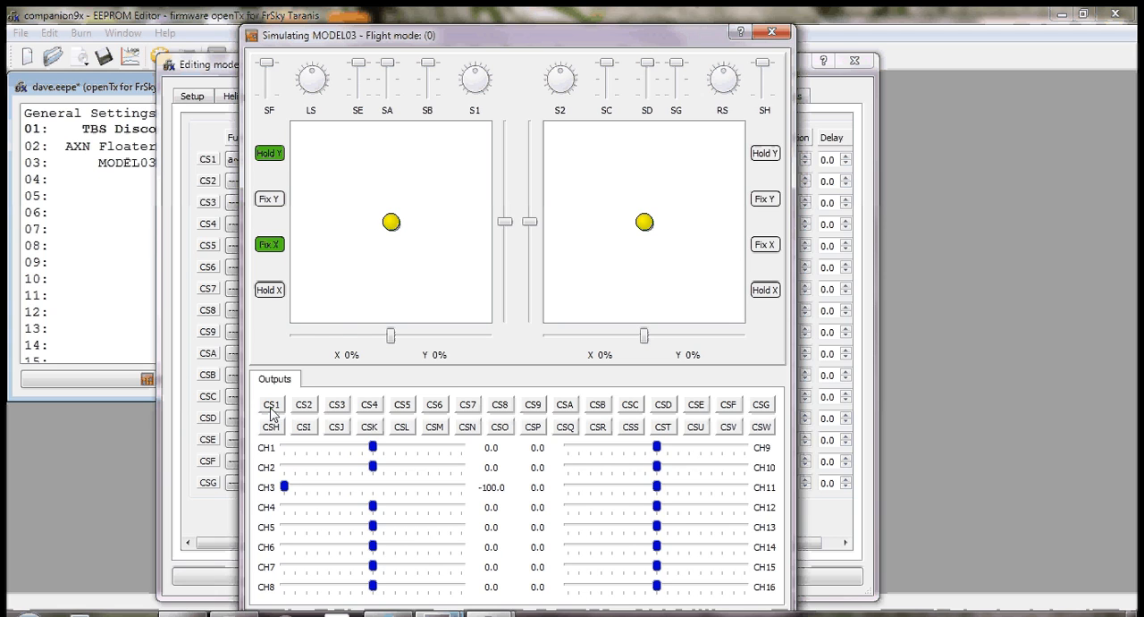
mouse_move(336, 326)
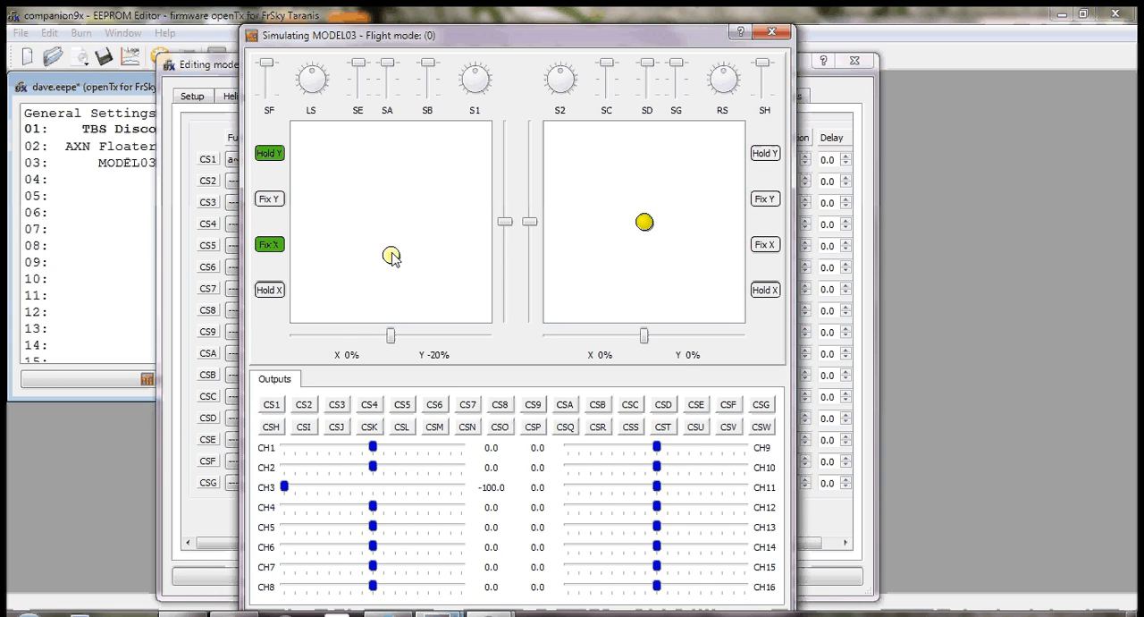
left_click_drag(389, 258, 389, 315)
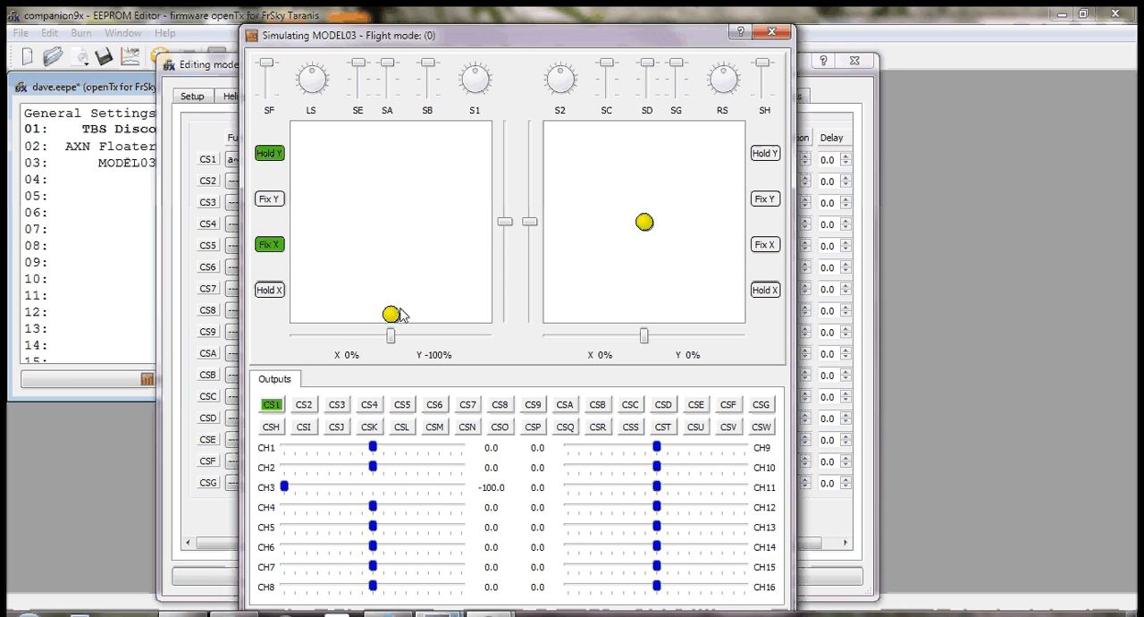
mouse_move(266, 85)
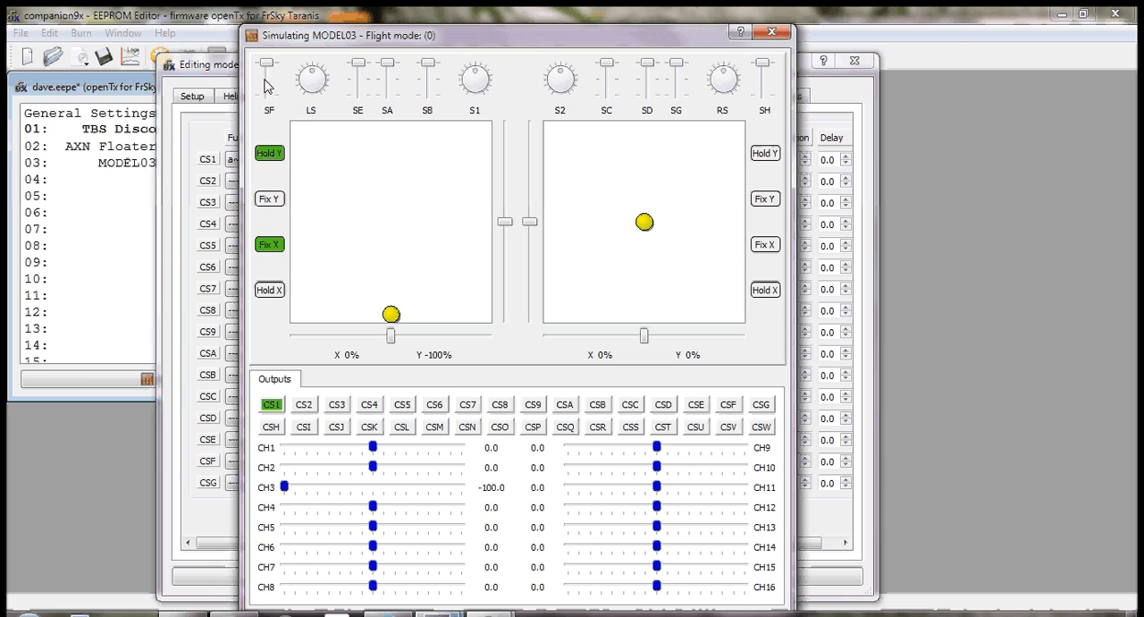
mouse_move(272, 96)
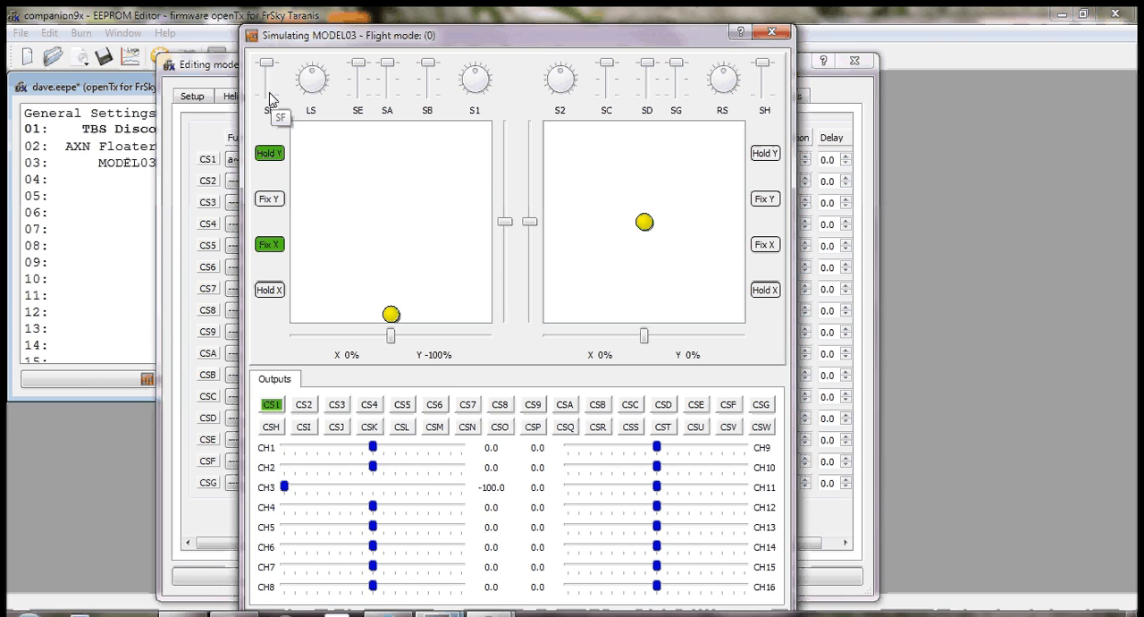
mouse_move(771, 33)
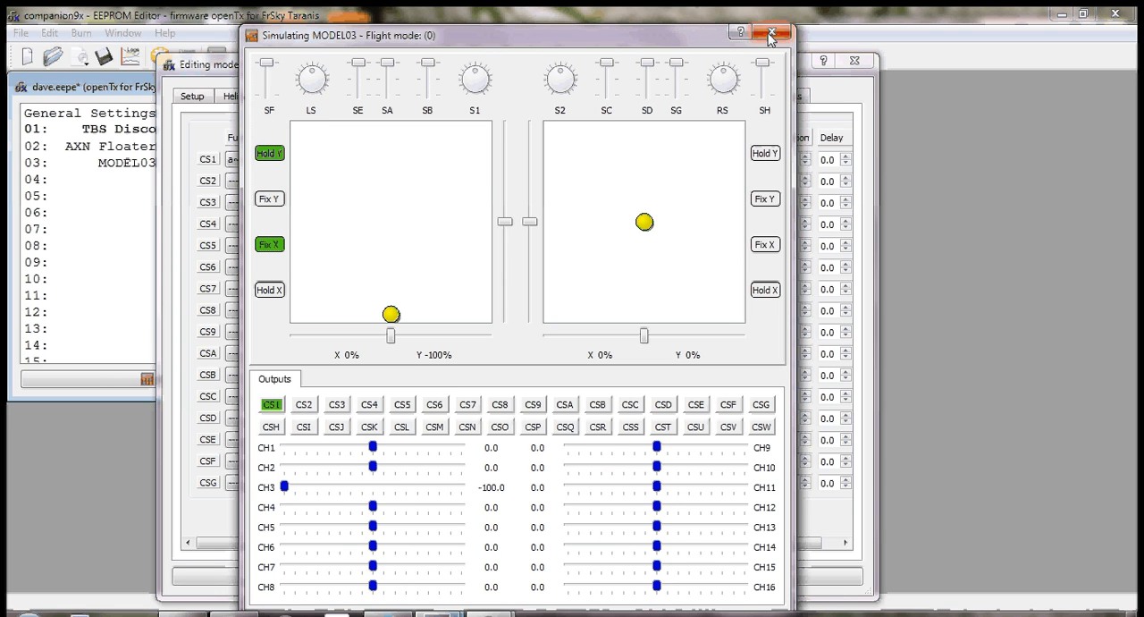
left_click(771, 36)
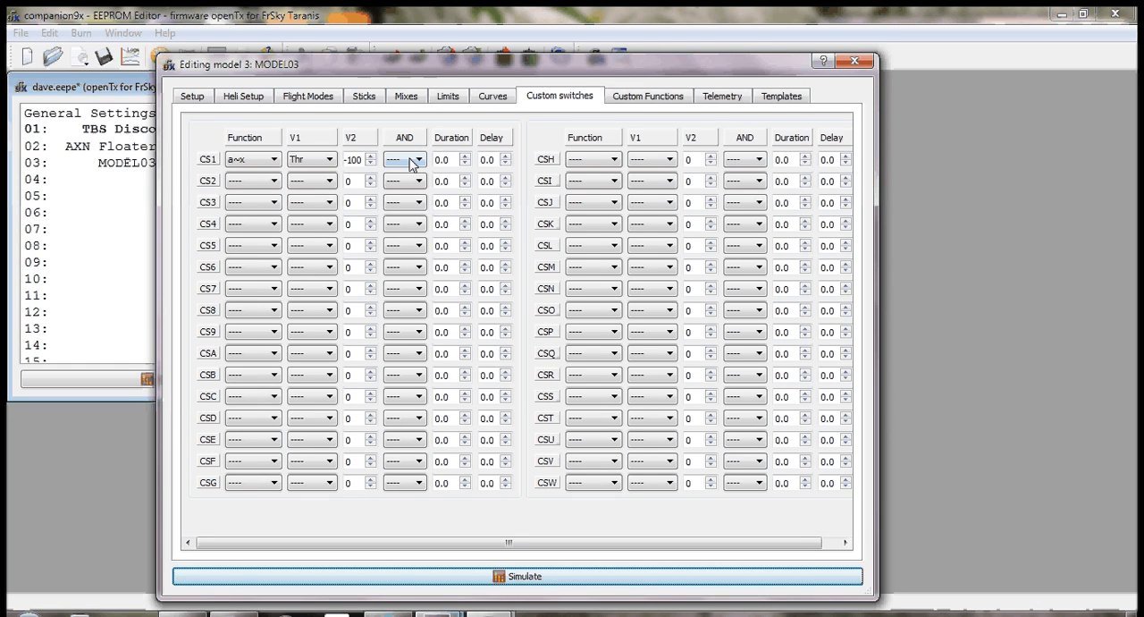
Step: Give CS1 an AND condition on switch SF and start the simulator
left_click(415, 159)
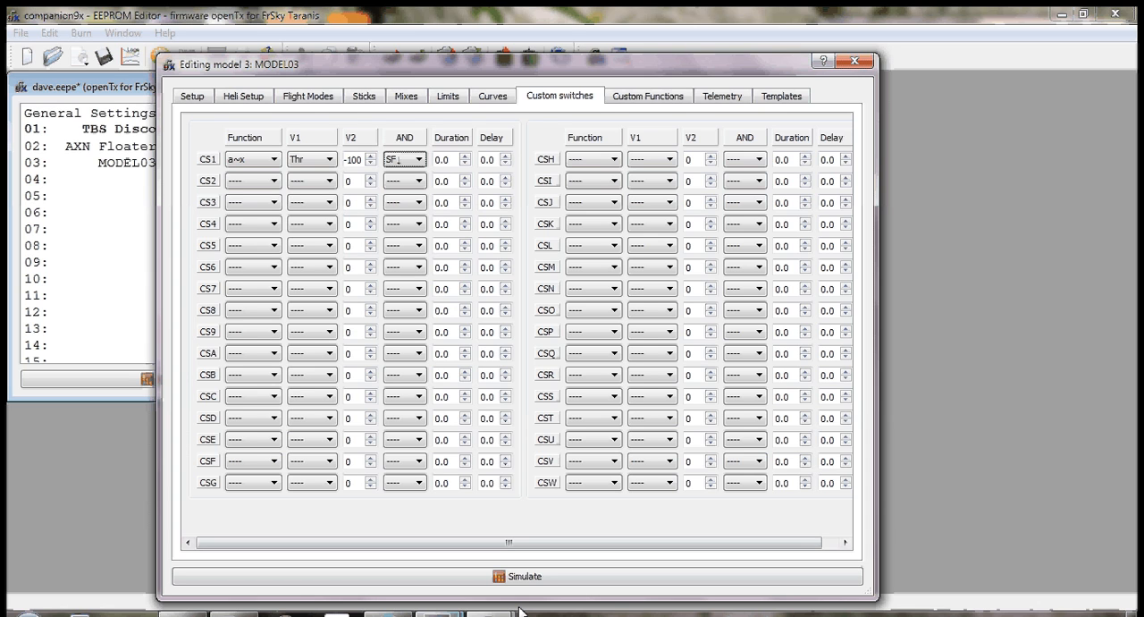
left_click(519, 576)
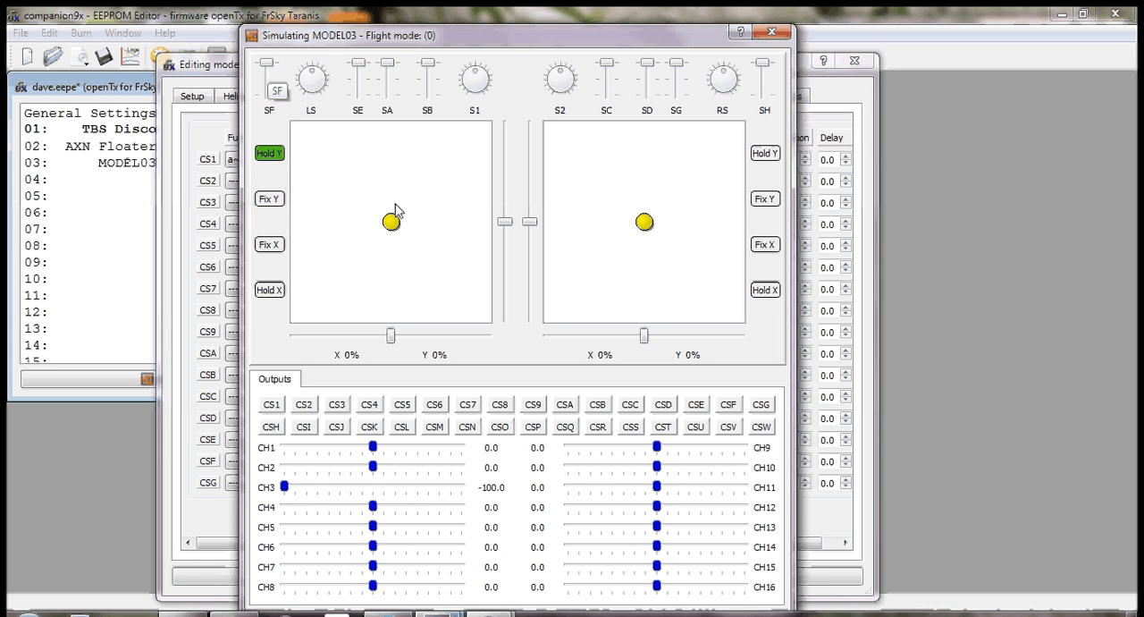
Step: Test CS1 at throttle -100 with SF flipped, raising throttle and flipping SF to see it drop out
left_click_drag(390, 222, 410, 211)
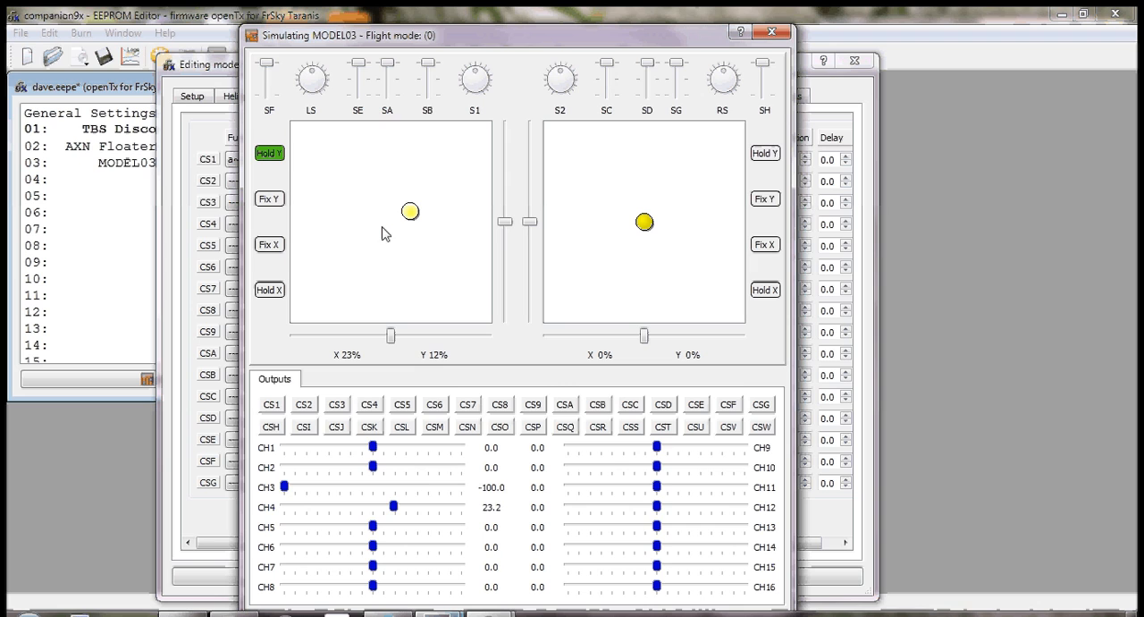
left_click_drag(409, 211, 392, 268)
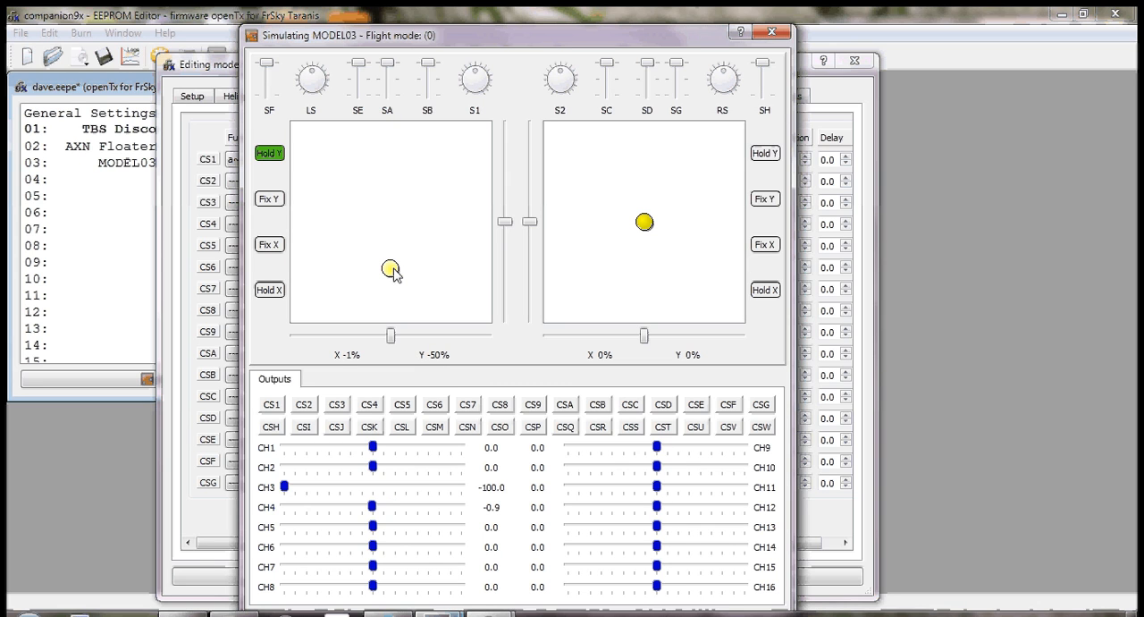
left_click_drag(392, 269, 392, 315)
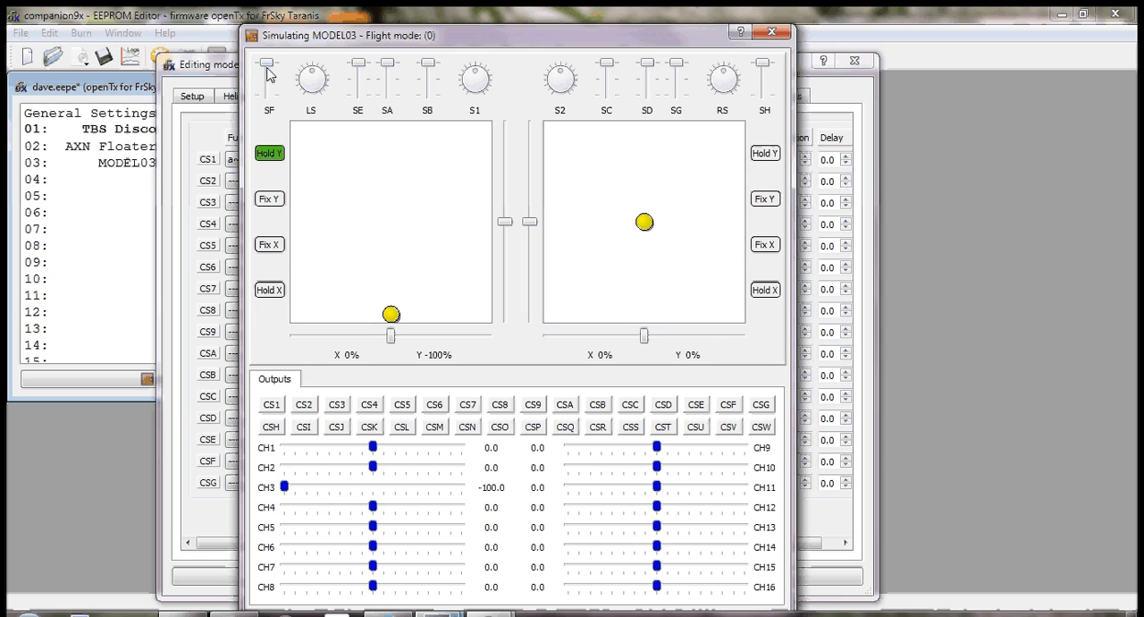
left_click(270, 404)
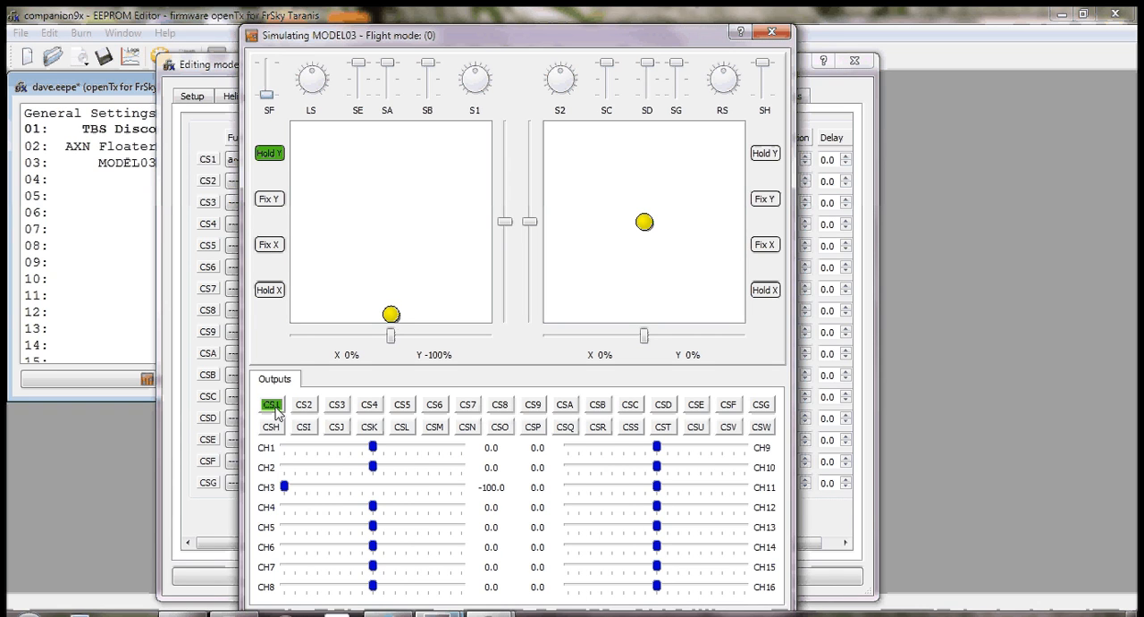
left_click_drag(390, 313, 390, 283)
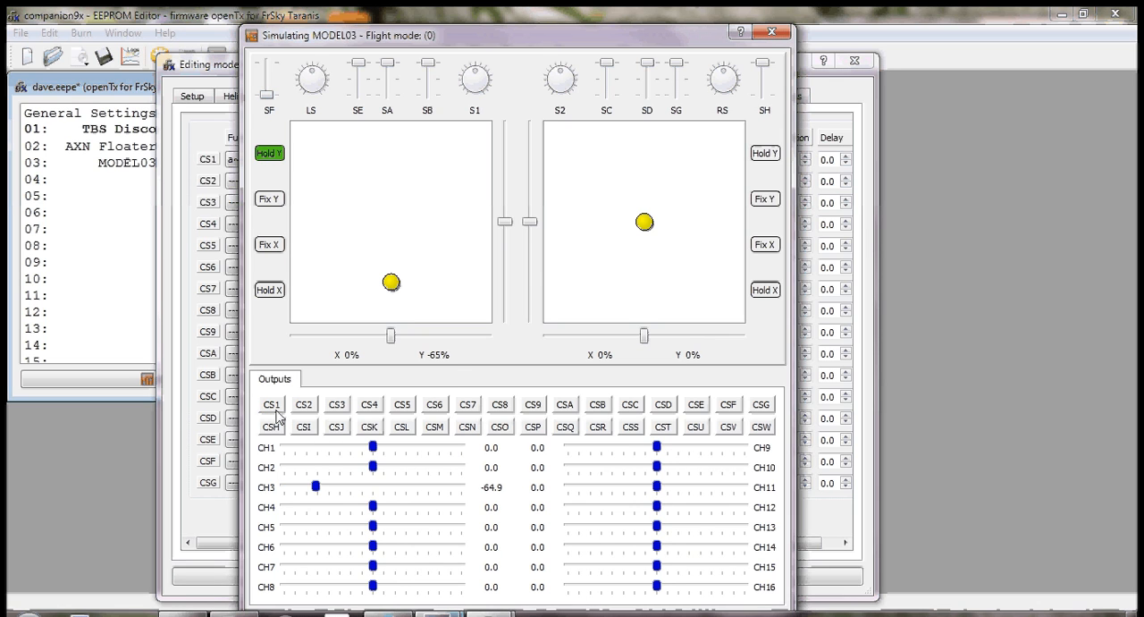
mouse_move(402, 302)
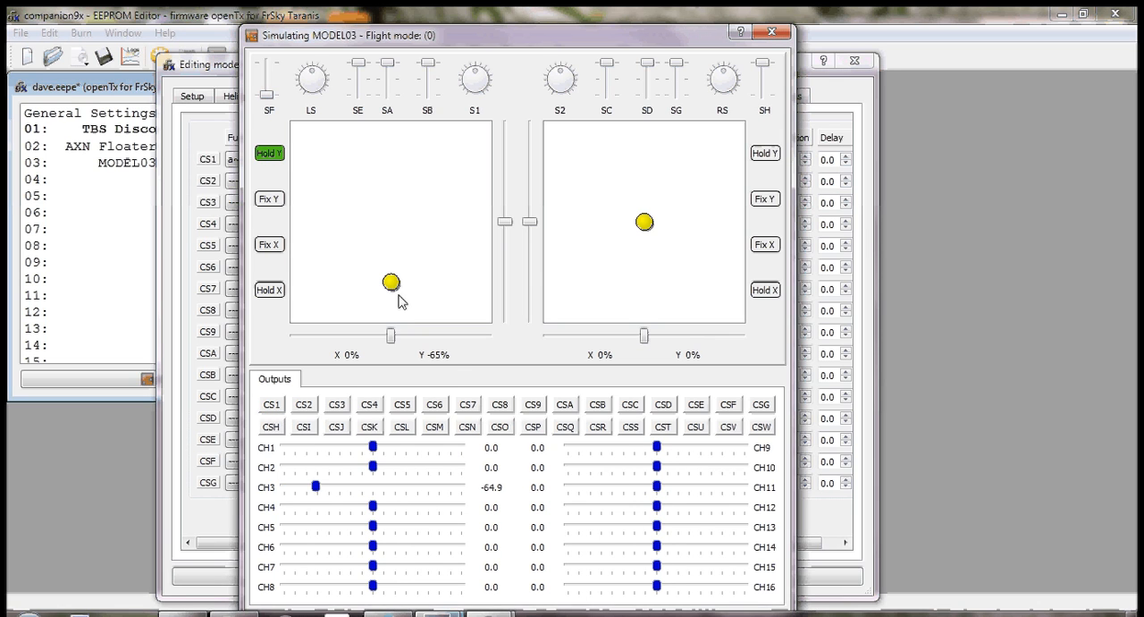
mouse_move(383, 261)
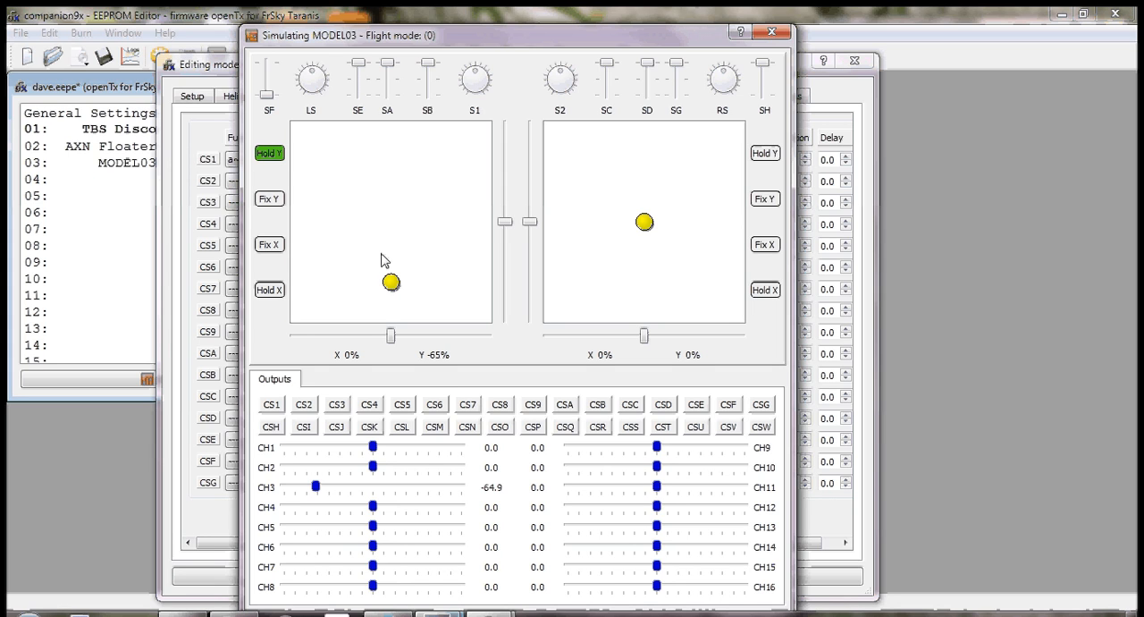
mouse_move(365, 262)
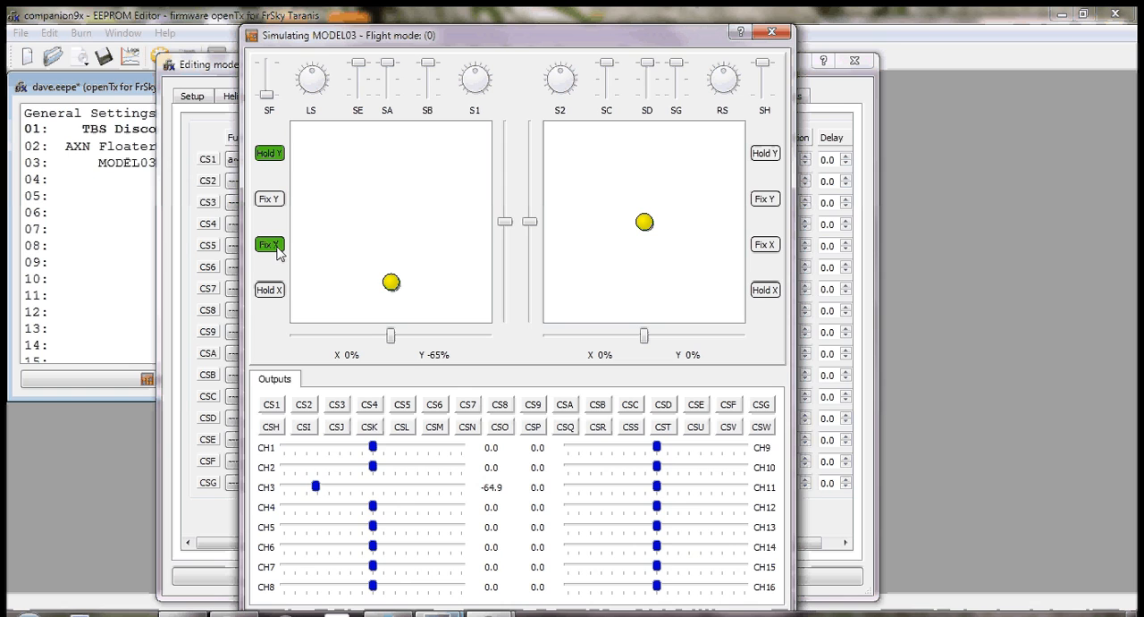
left_click_drag(390, 282, 390, 300)
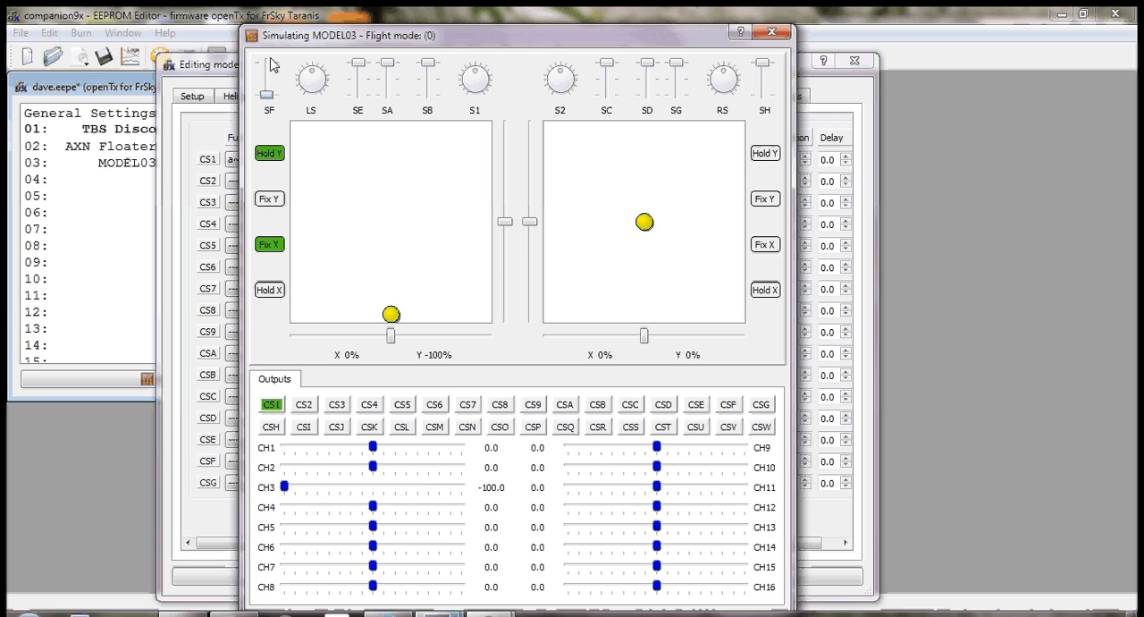
left_click(272, 404)
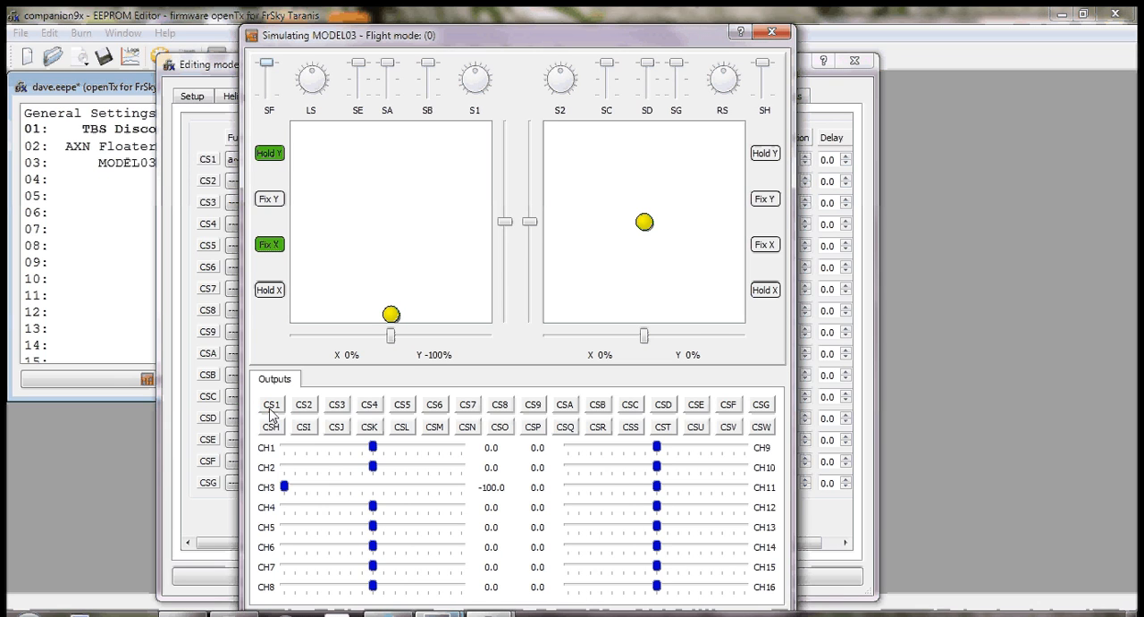
mouse_move(529, 149)
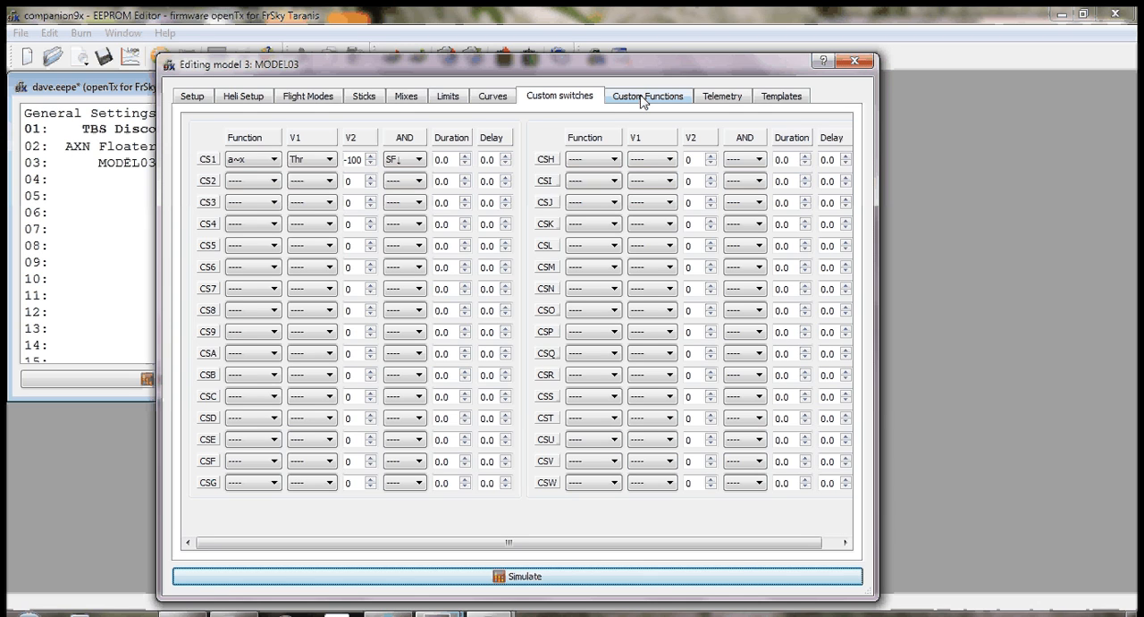
Step: Set CF1 to Play Sound Beep 3 on CS1 repeating every 5s, then simulate
left_click(647, 97)
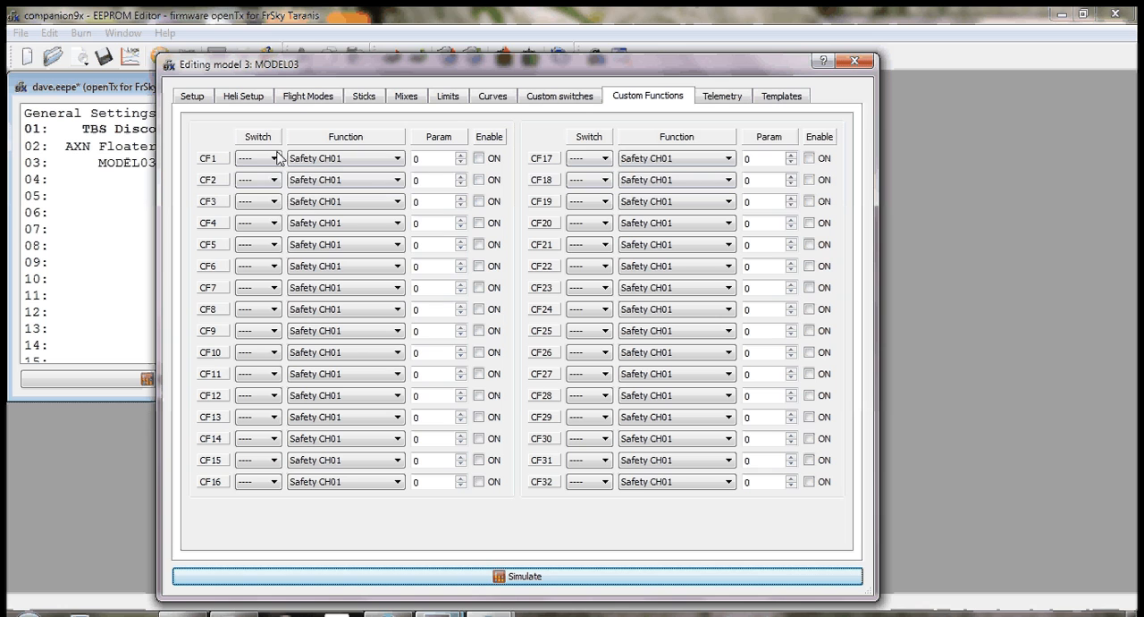
left_click(277, 157)
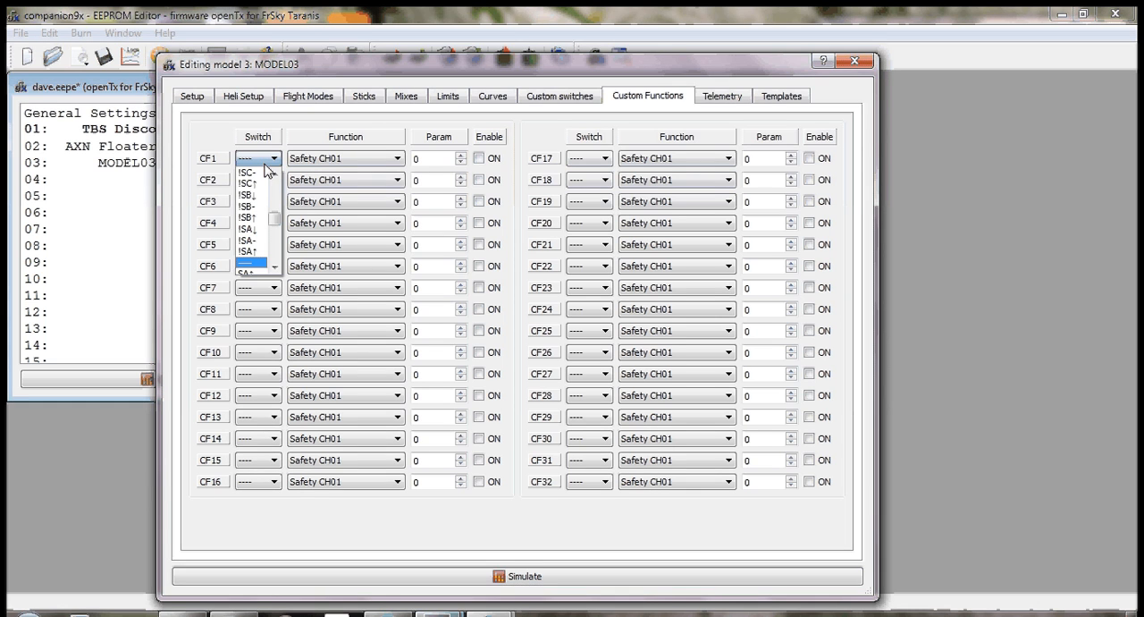
scroll("down", 3)
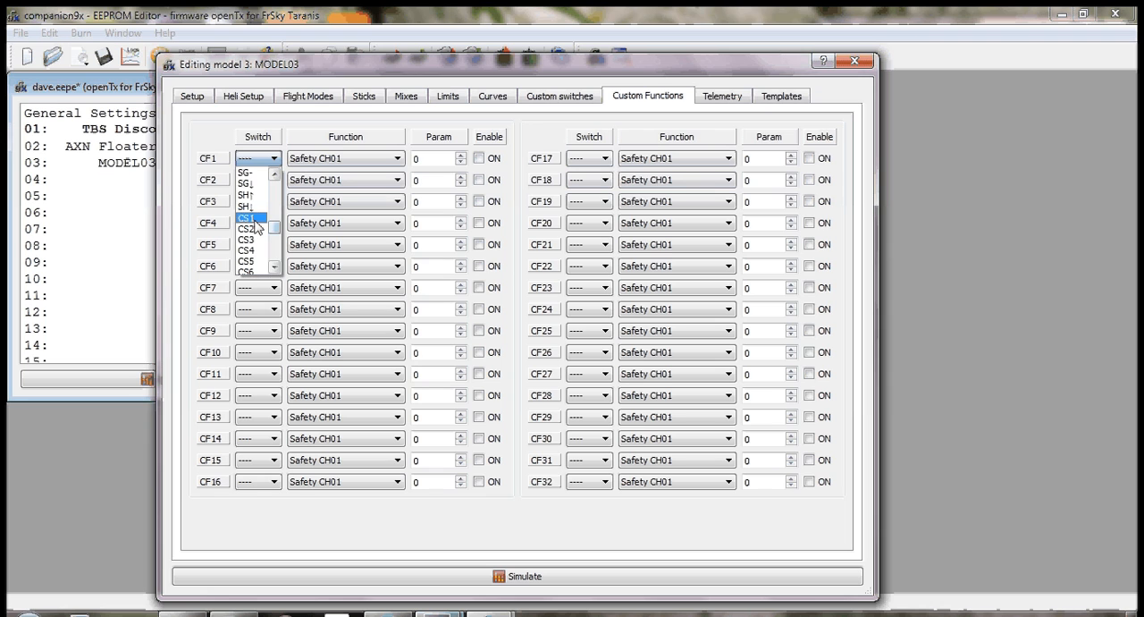
left_click(247, 223)
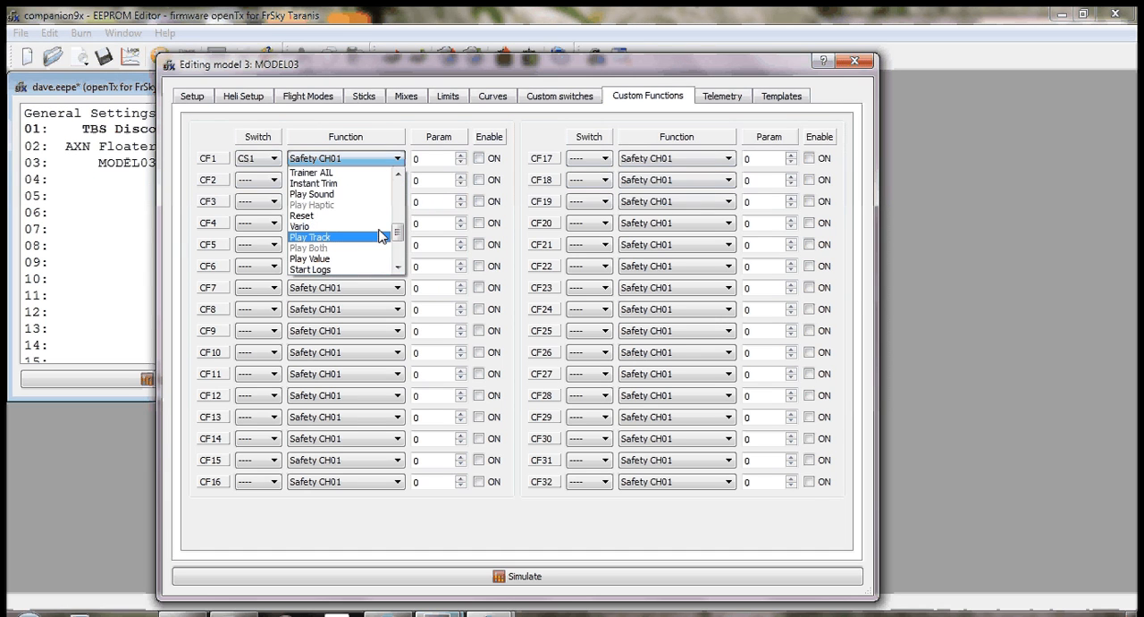
left_click(311, 194)
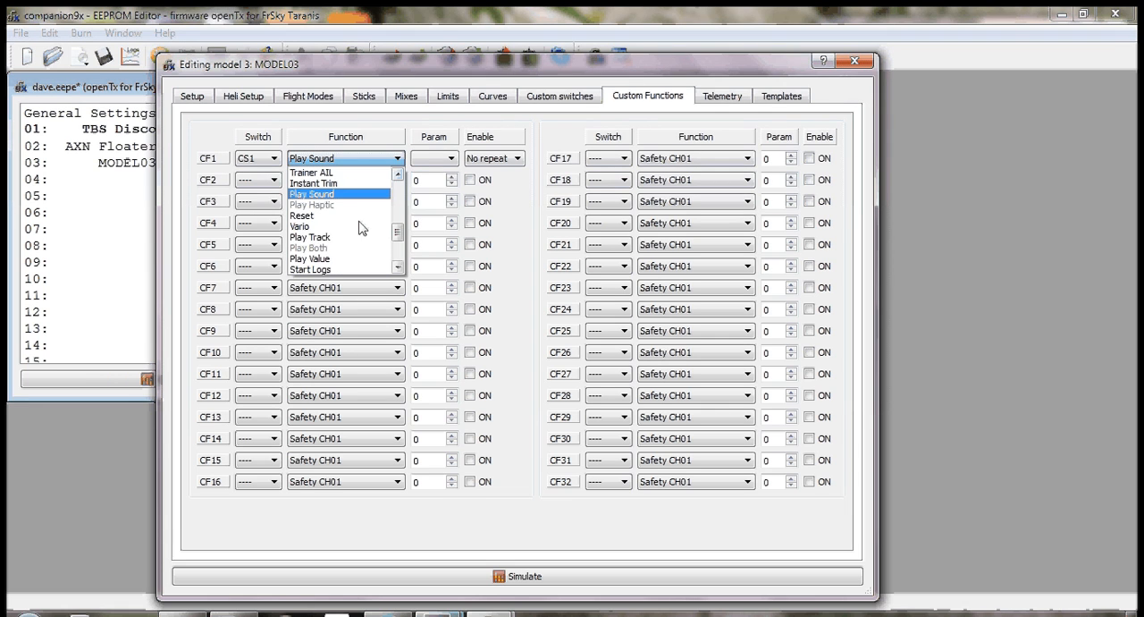
mouse_move(349, 238)
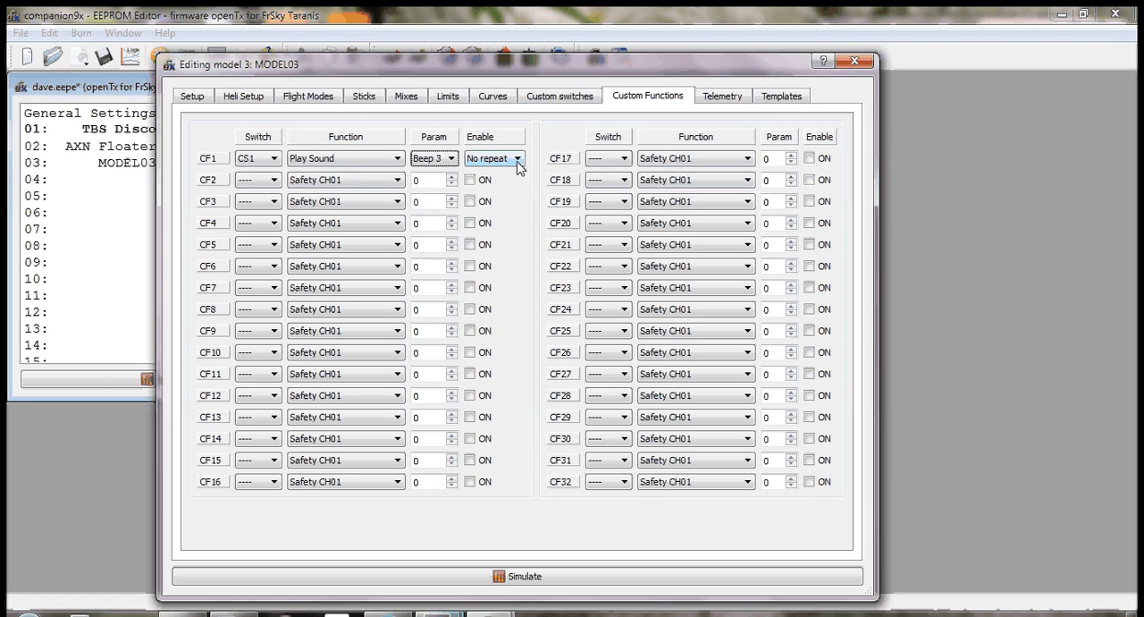
left_click(517, 157)
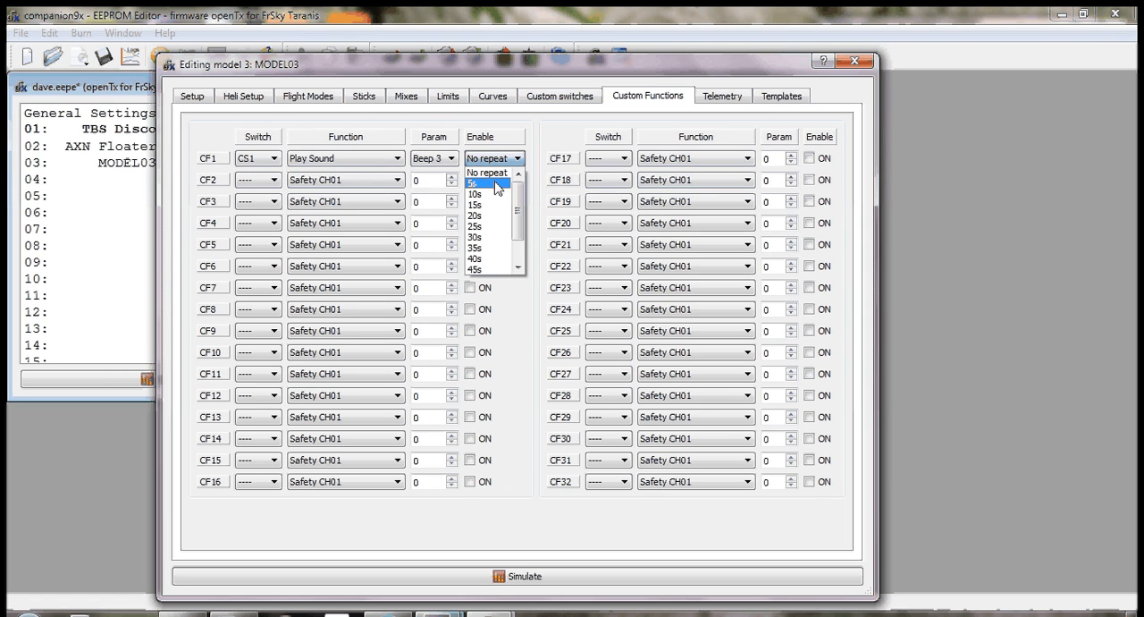
left_click(475, 183)
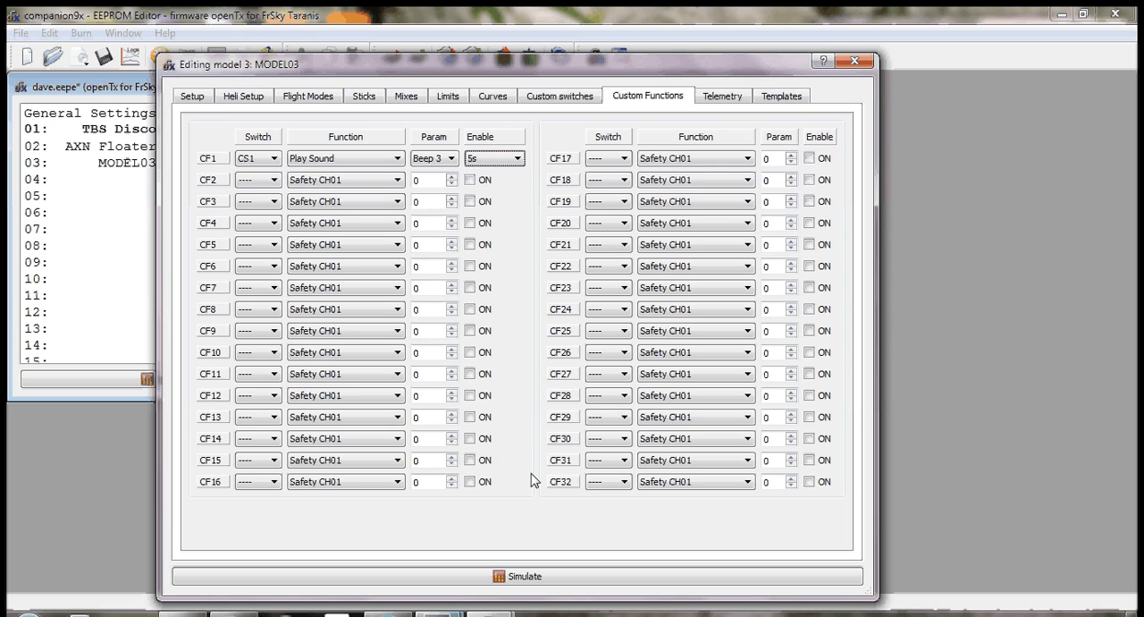
mouse_move(529, 242)
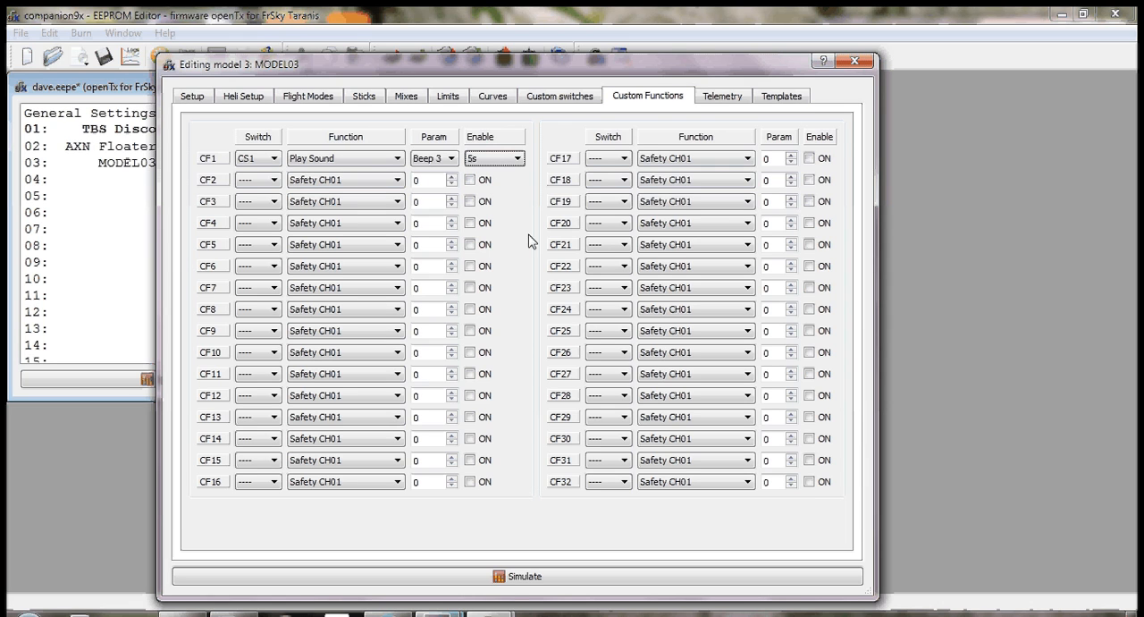
left_click(524, 575)
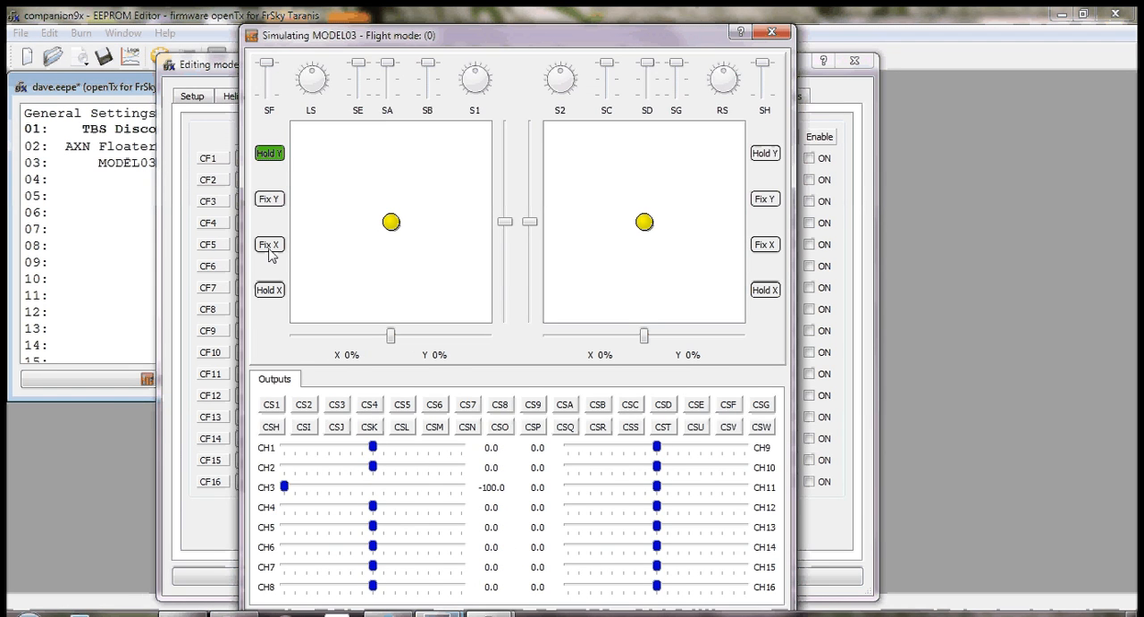
Step: Fix X, set throttle to -100 and flip SF down to light CS1, then close the simulator
left_click(268, 243)
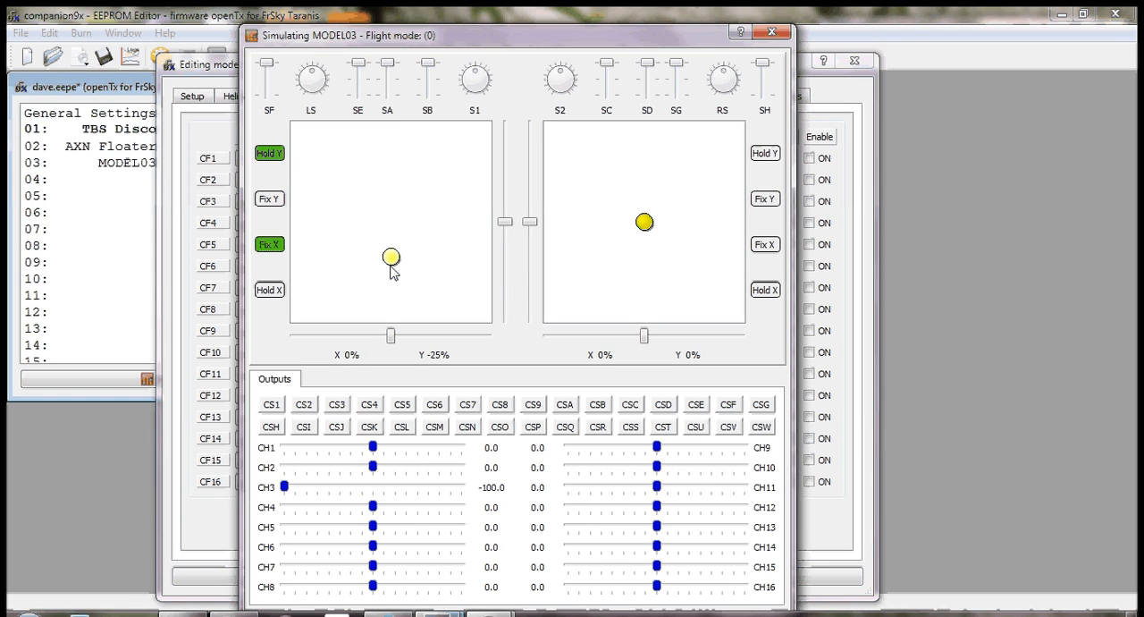
left_click_drag(390, 257, 390, 315)
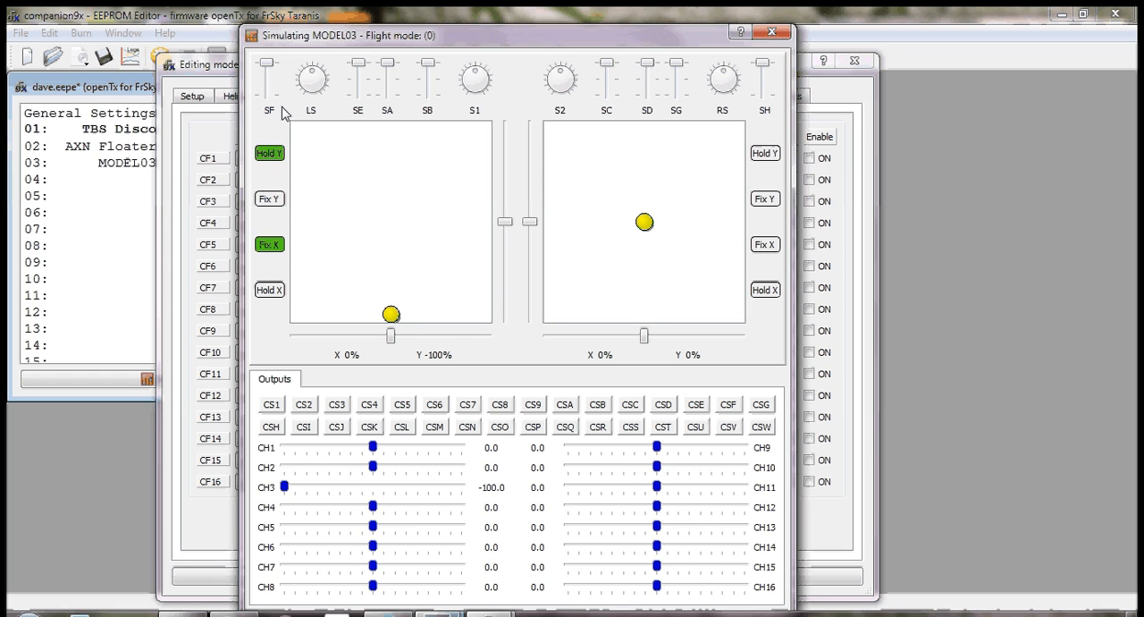
mouse_move(268, 98)
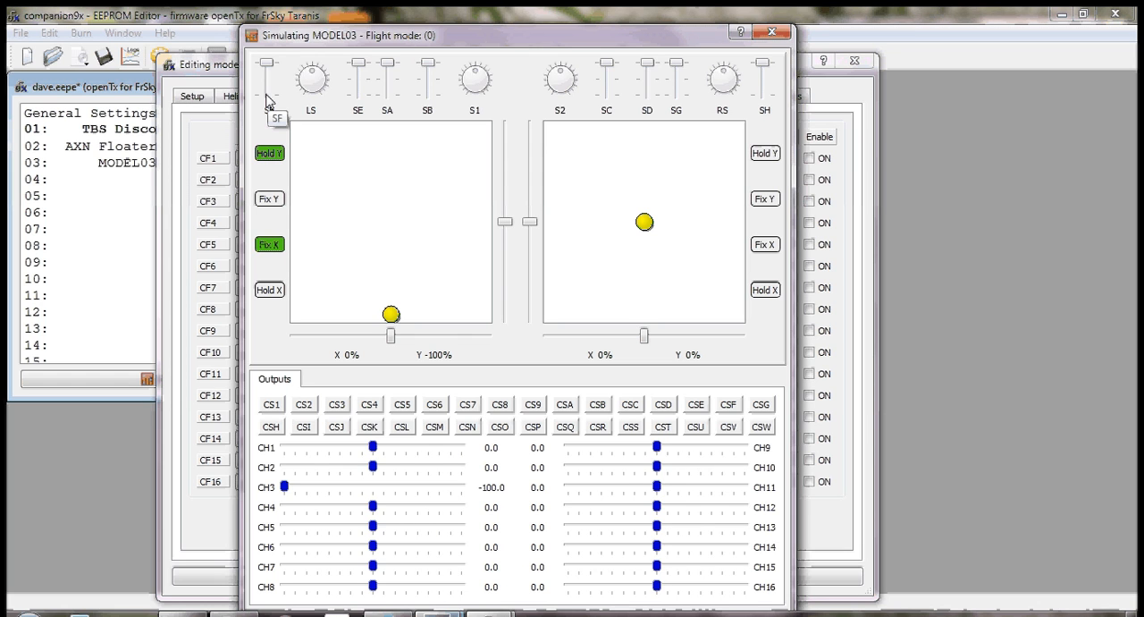
left_click(272, 404)
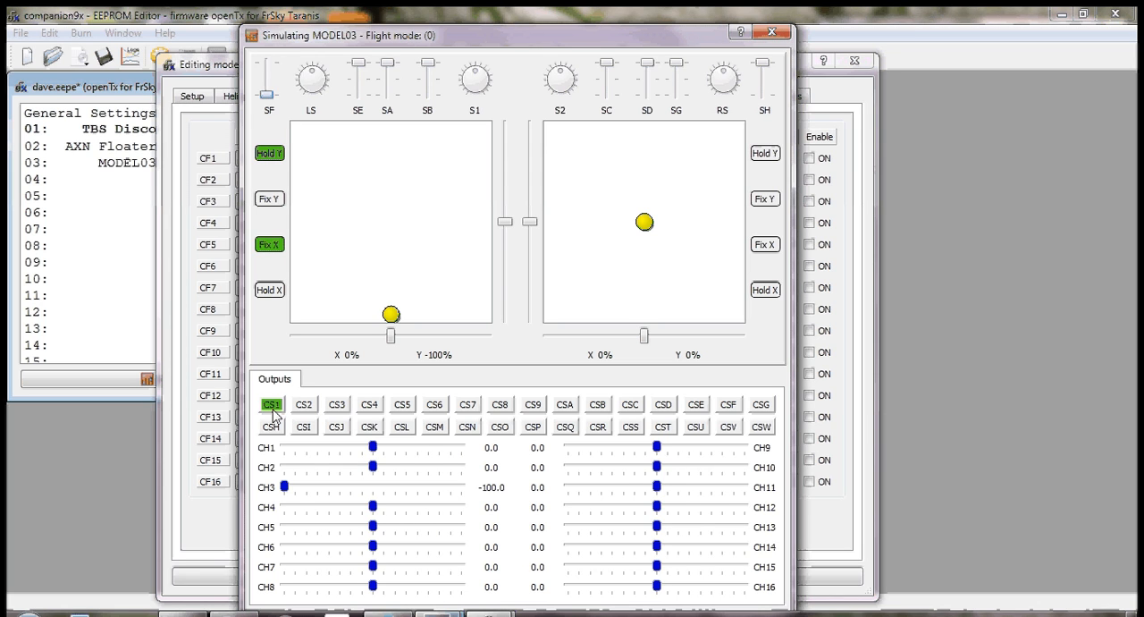
mouse_move(272, 413)
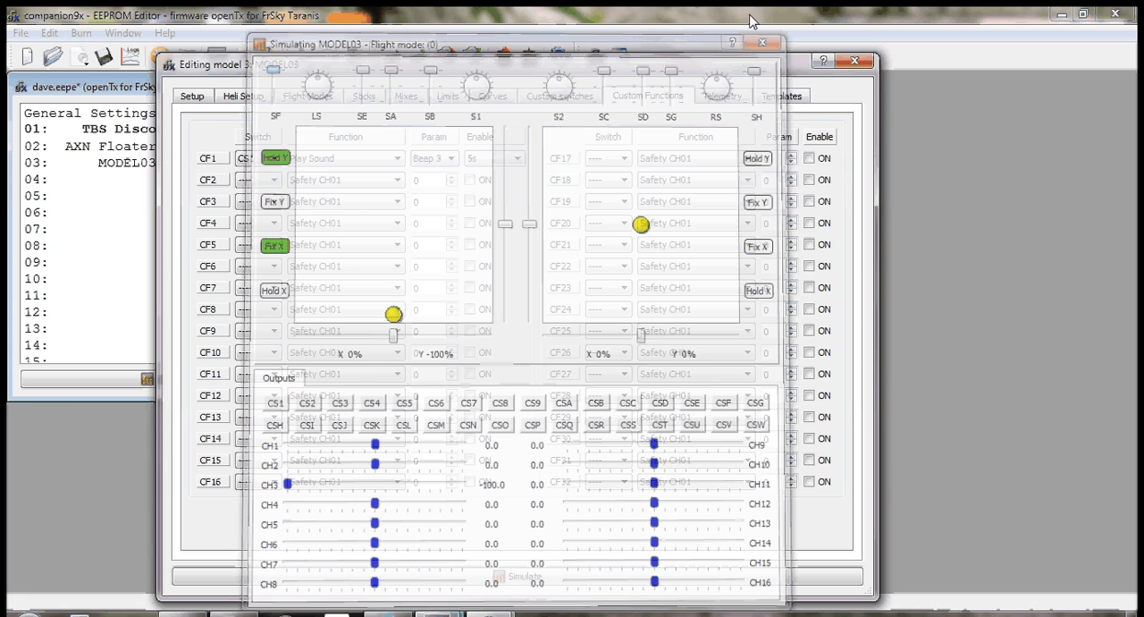
left_click(762, 43)
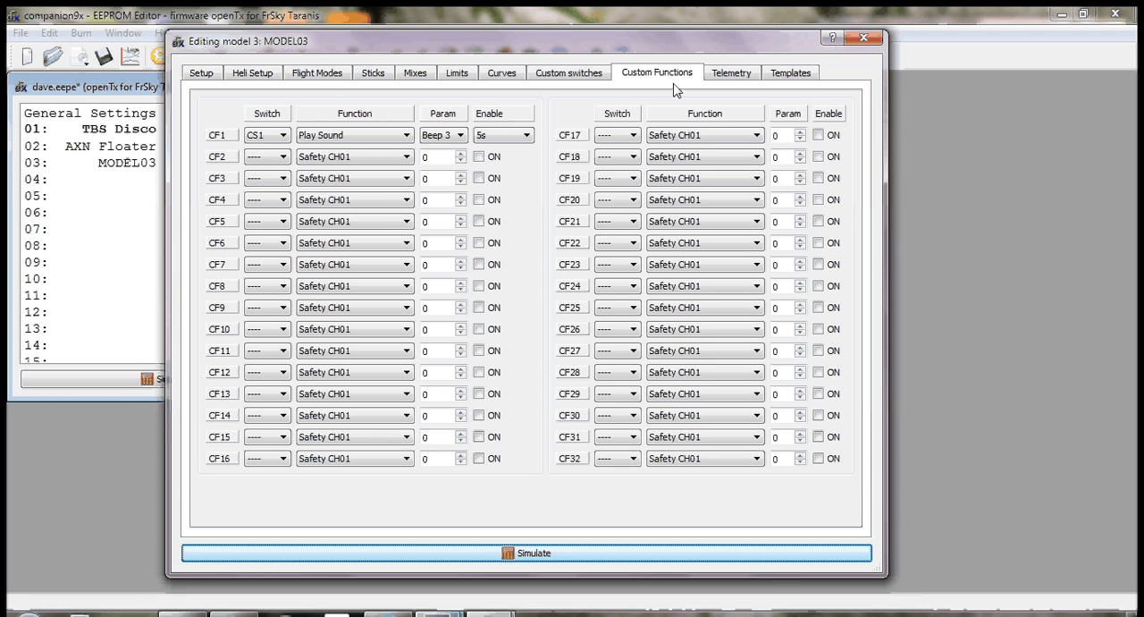